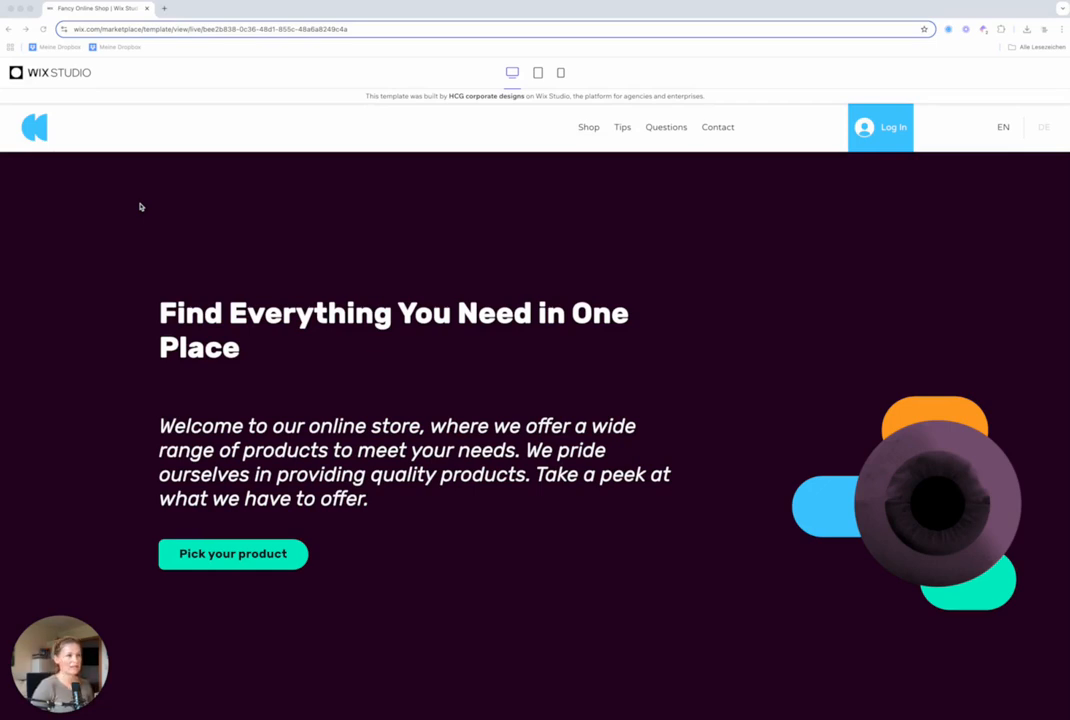
{"action": "mouse_move", "coordinate": [106, 150]}
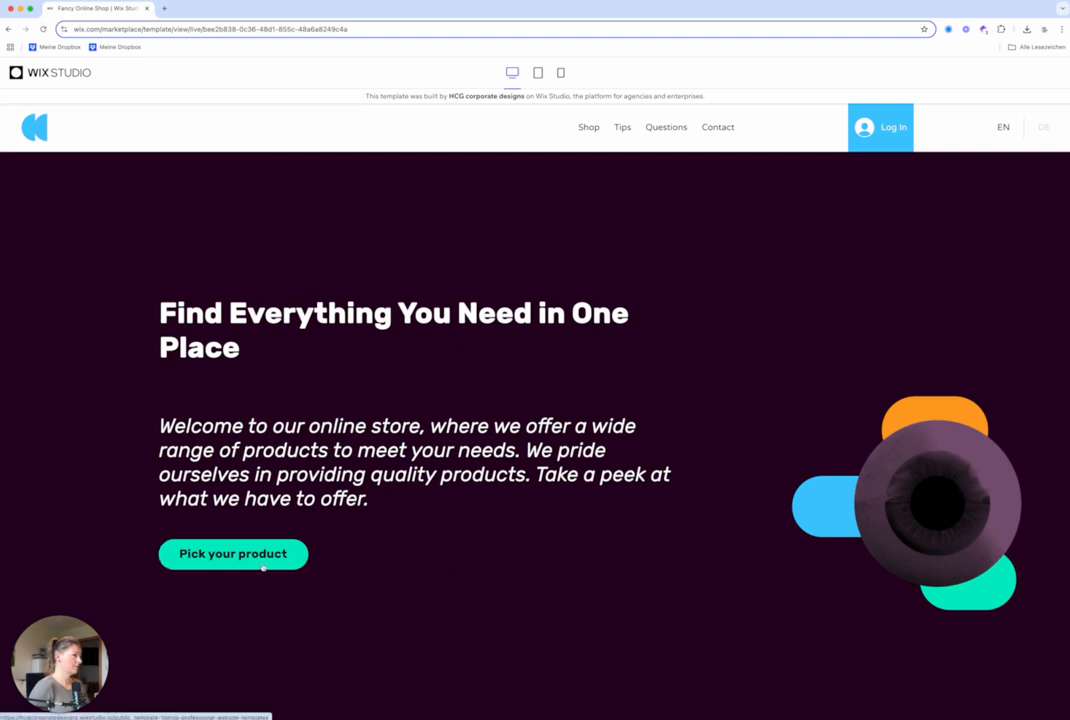
{"action": "mouse_move", "coordinate": [490, 600]}
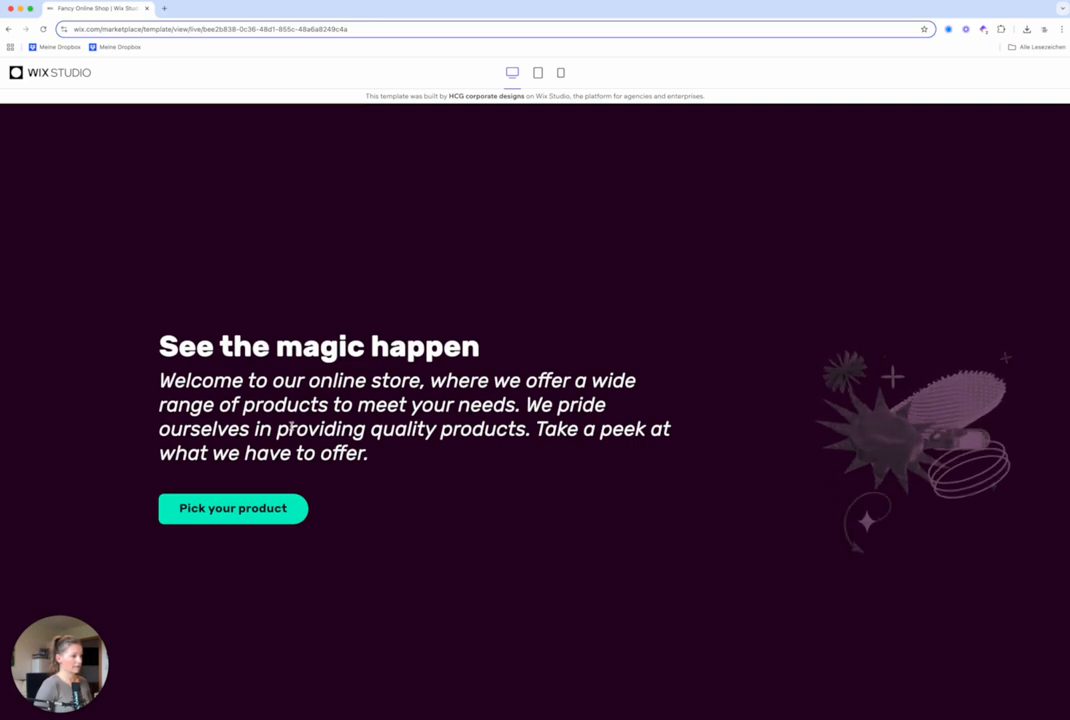
- Scroll through the template home page's sections and back up
{"action": "scroll", "scroll_direction": "down", "scroll_amount": 3}
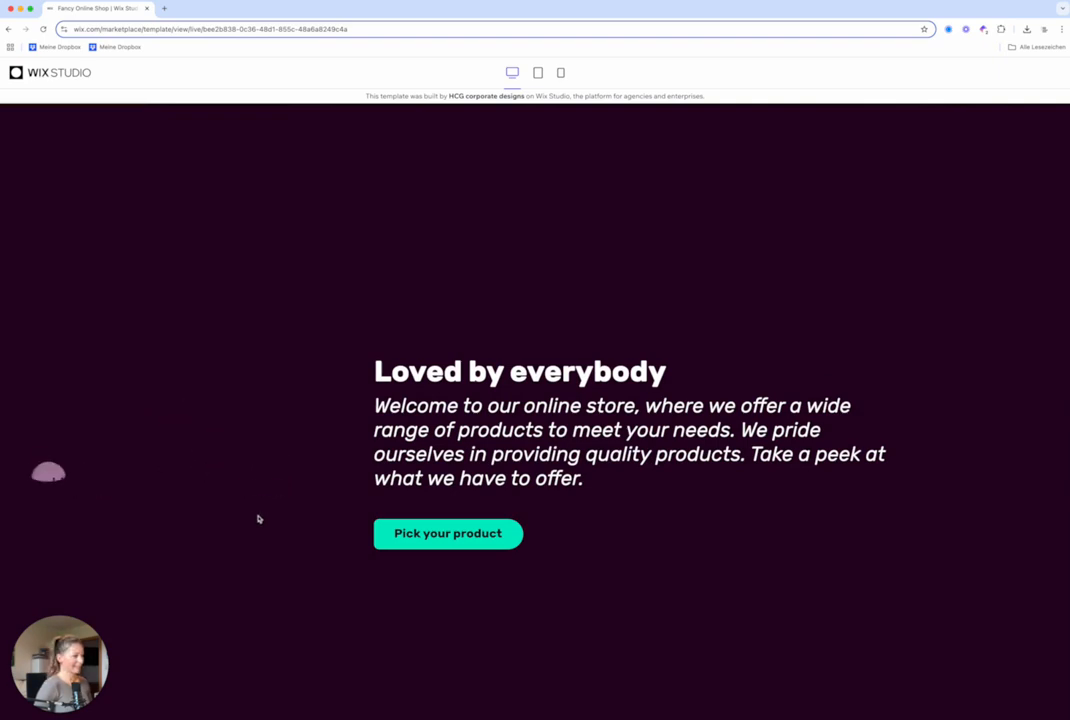
{"action": "scroll", "scroll_direction": "down", "scroll_amount": 3}
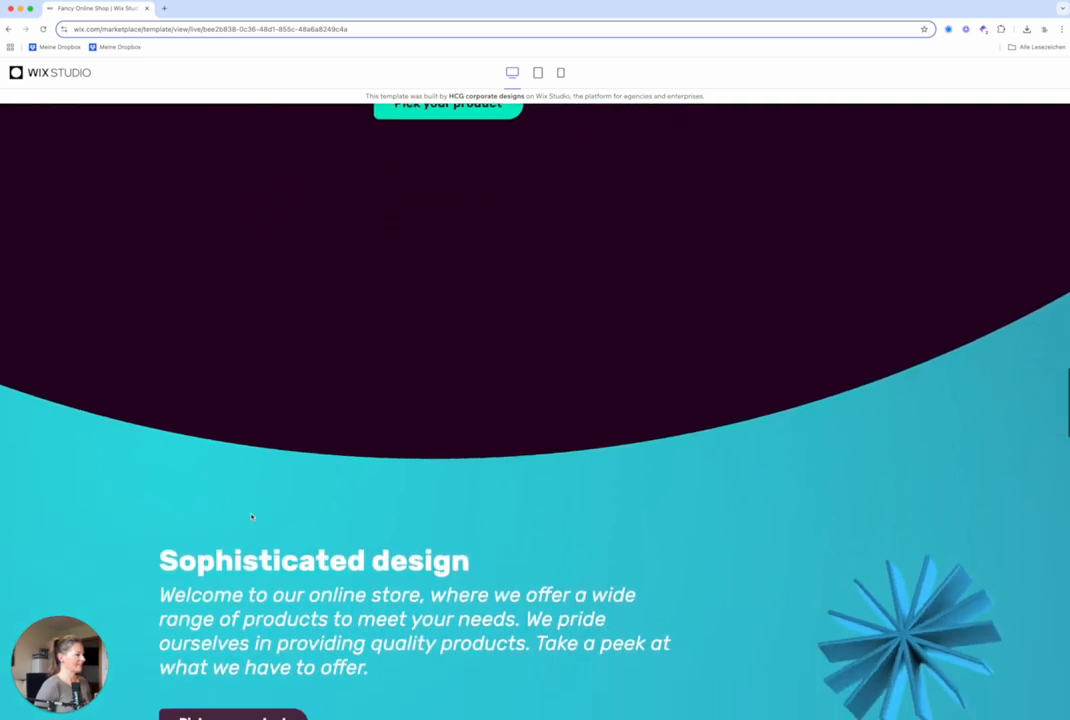
{"action": "scroll", "scroll_direction": "down", "scroll_amount": 3}
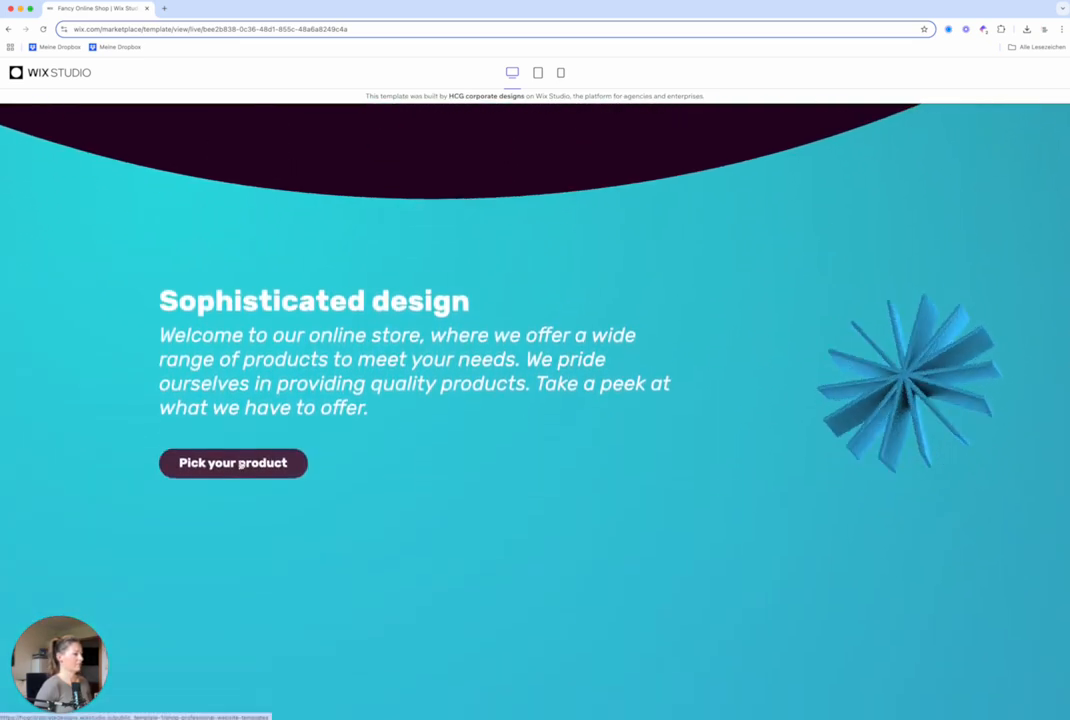
{"action": "scroll", "scroll_direction": "down", "scroll_amount": 3}
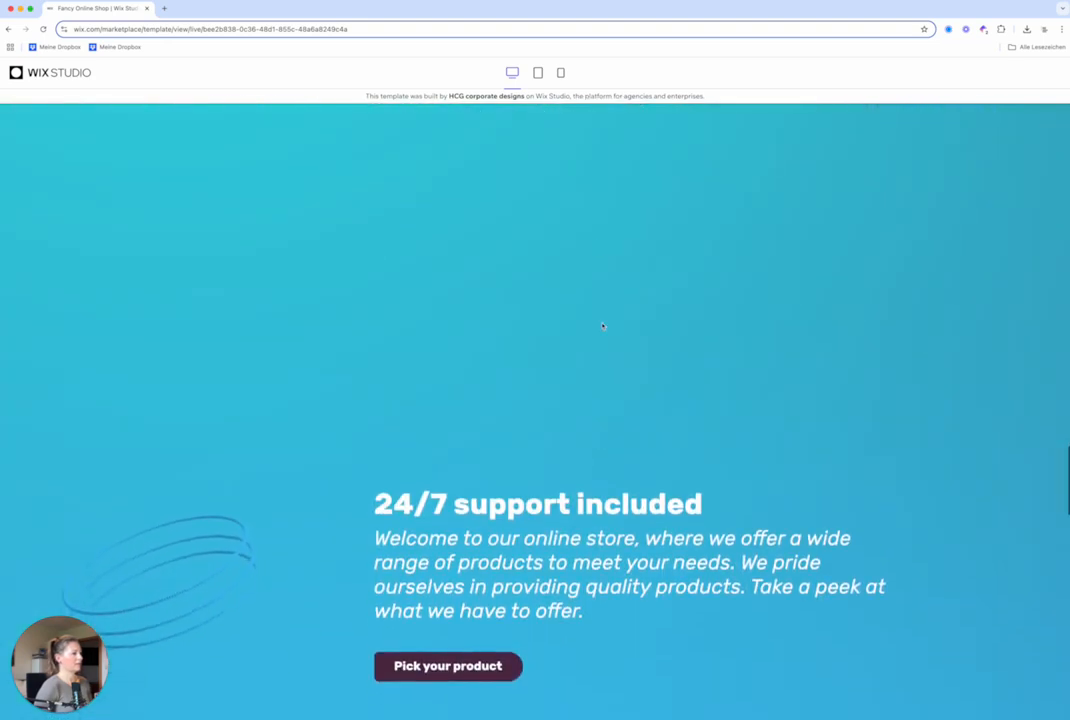
{"action": "scroll", "scroll_direction": "down", "scroll_amount": 3}
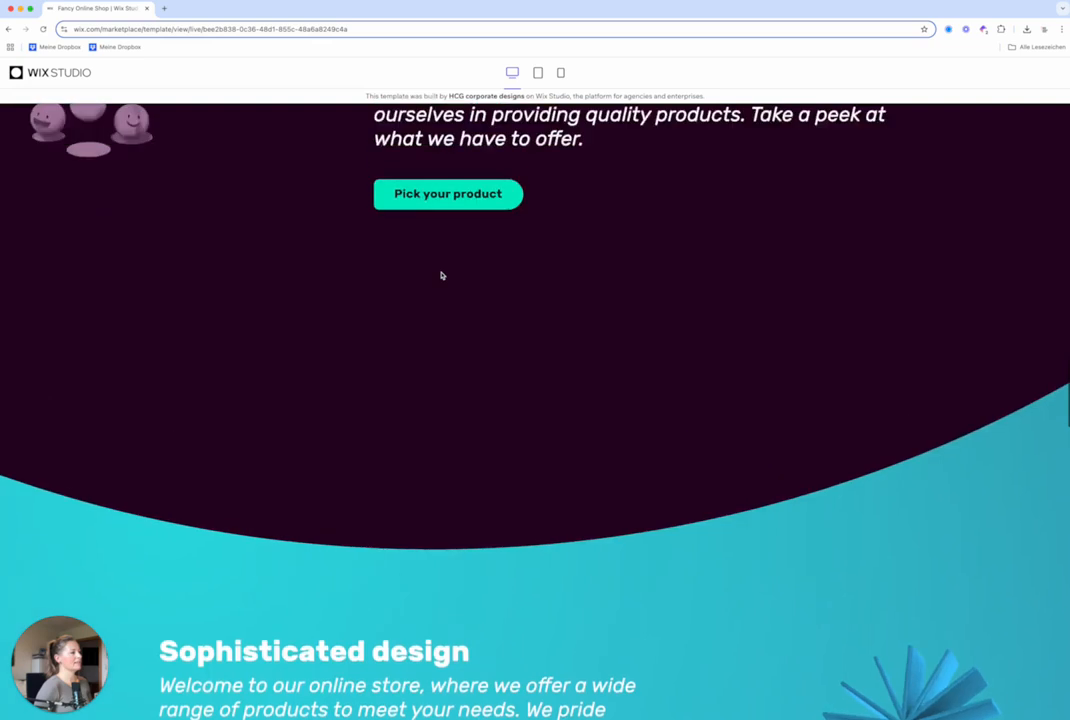
{"action": "scroll", "scroll_direction": "down", "scroll_amount": 3}
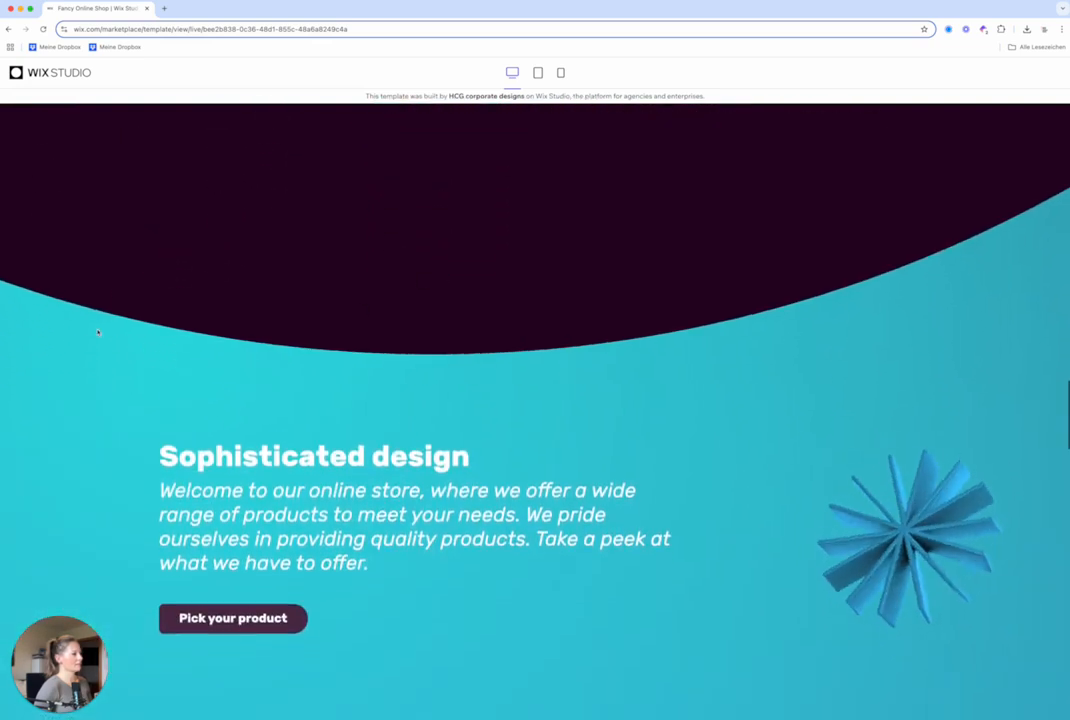
{"action": "scroll", "scroll_direction": "down", "scroll_amount": 3}
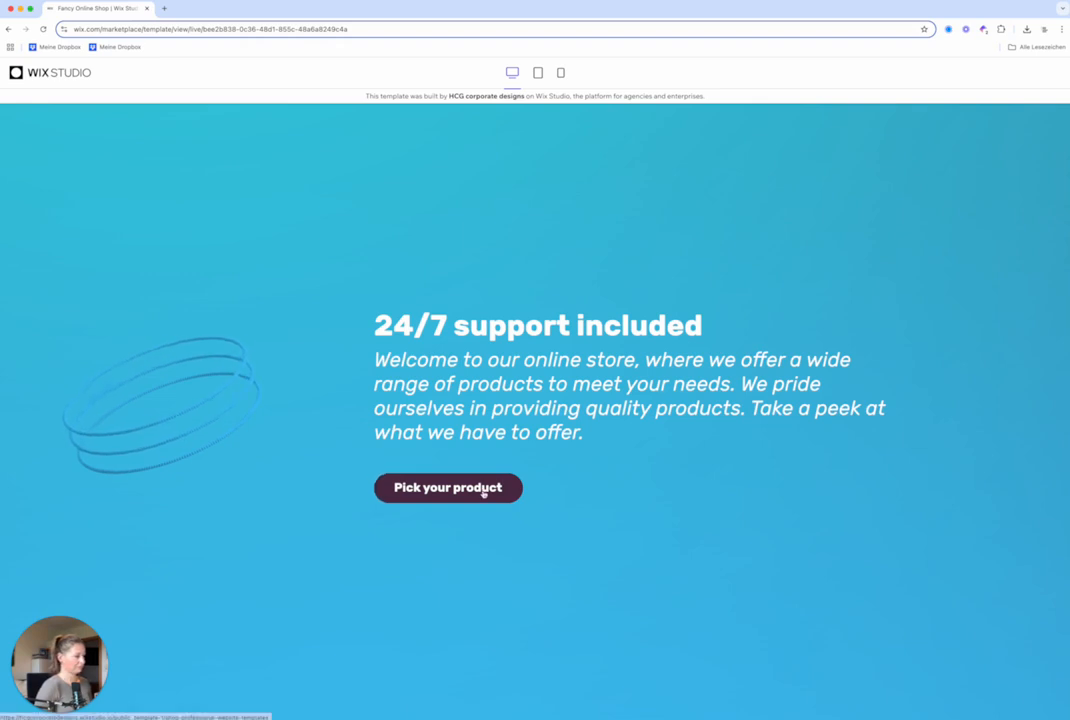
{"action": "scroll", "scroll_direction": "down", "scroll_amount": 3}
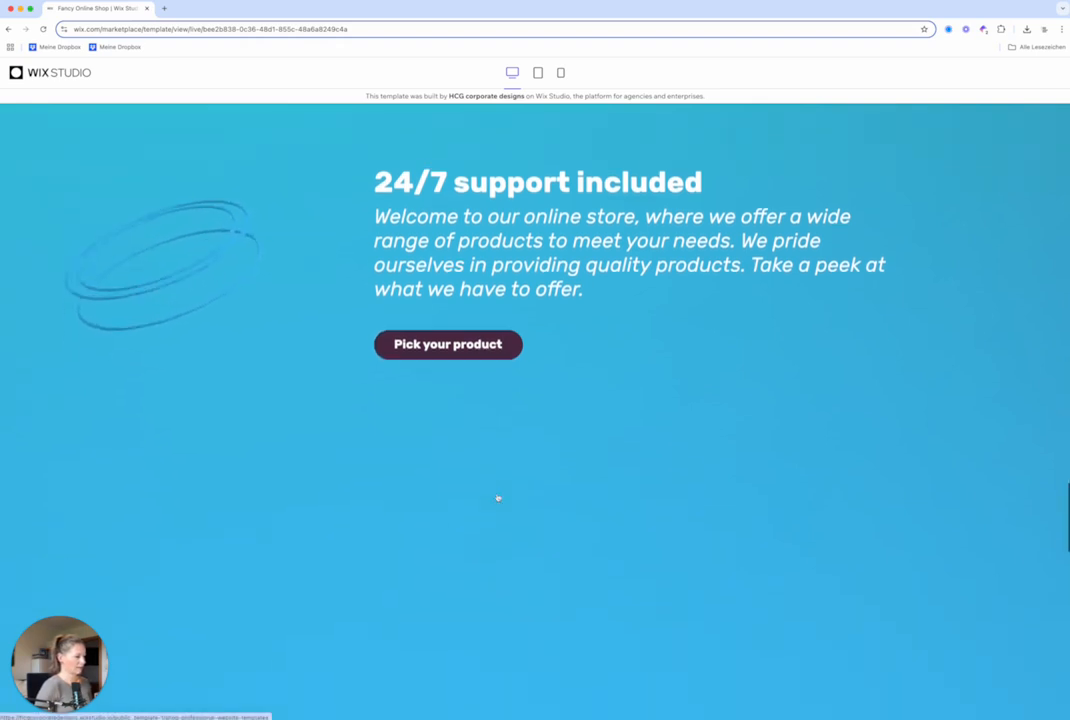
{"action": "scroll", "scroll_direction": "down", "scroll_amount": 3}
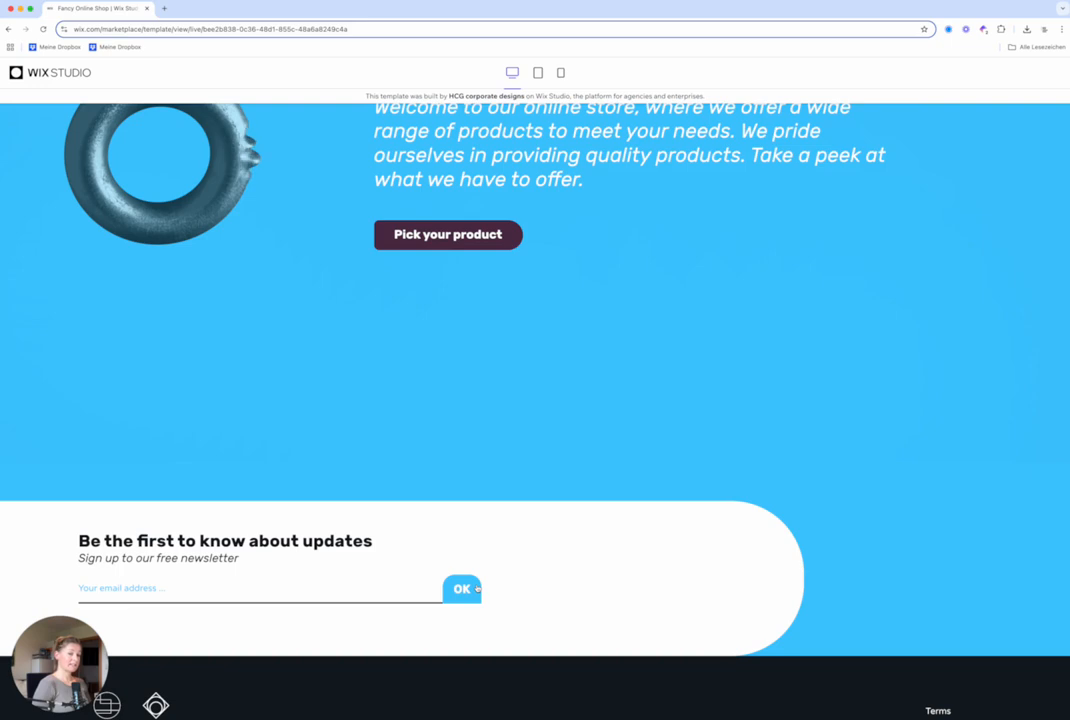
{"action": "scroll", "scroll_direction": "down", "scroll_amount": 3}
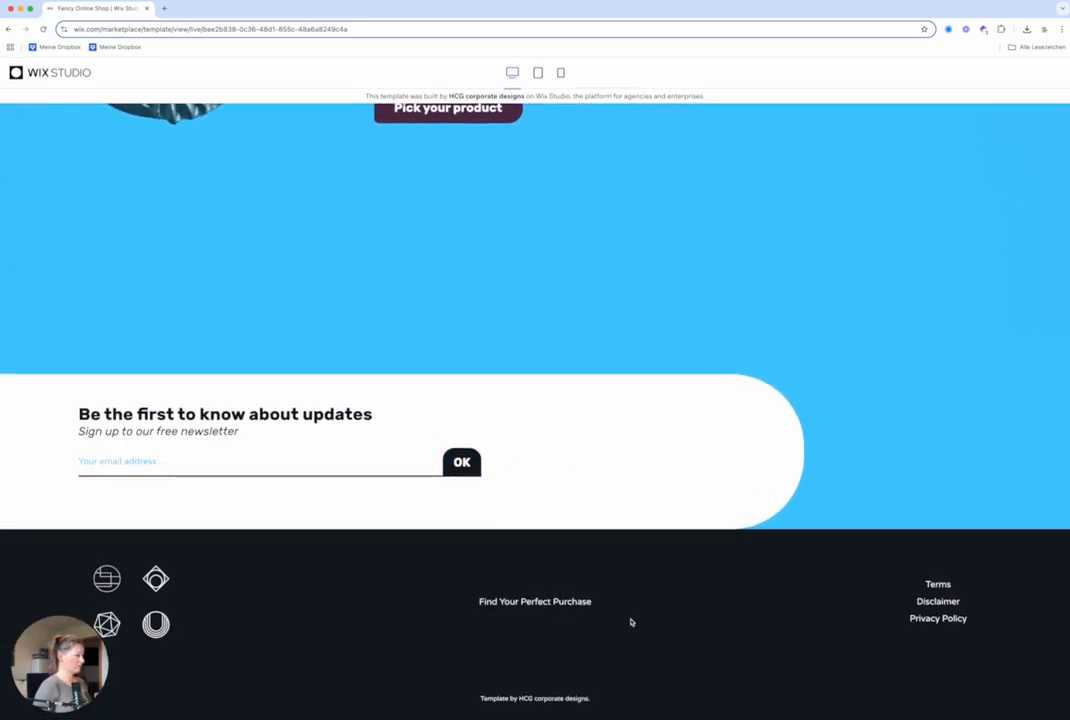
{"action": "scroll", "scroll_direction": "up", "scroll_amount": 3}
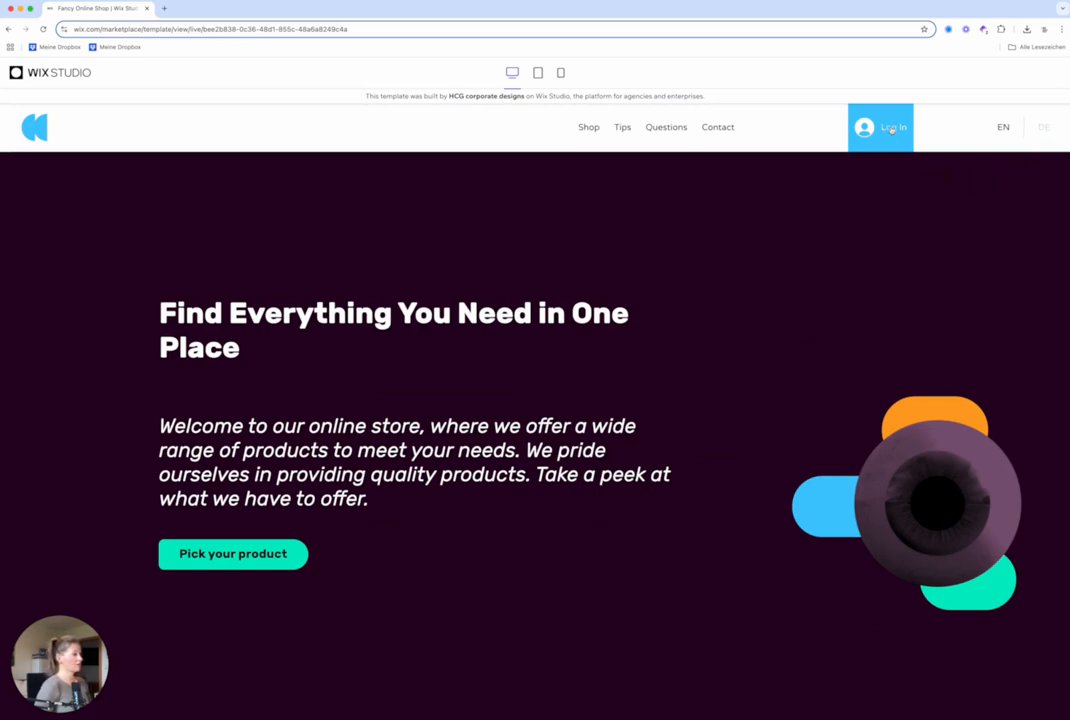
- Open and close the member sign-up screen, then browse the Shop page's product gallery
{"action": "left_click", "coordinate": [893, 127]}
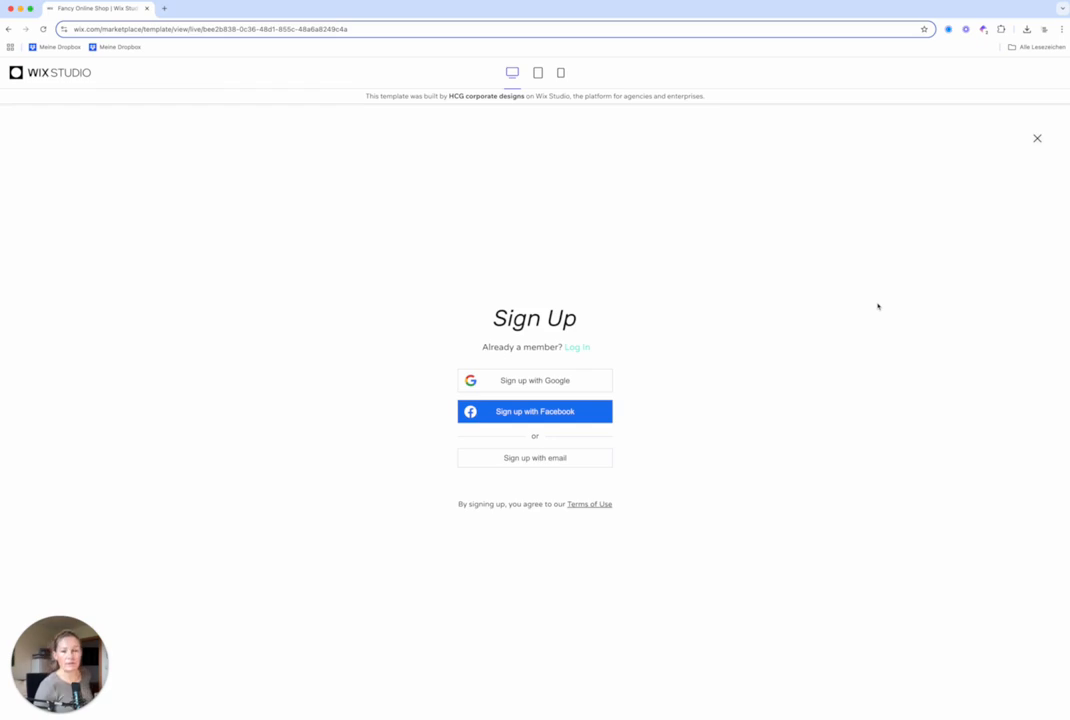
{"action": "mouse_move", "coordinate": [693, 344]}
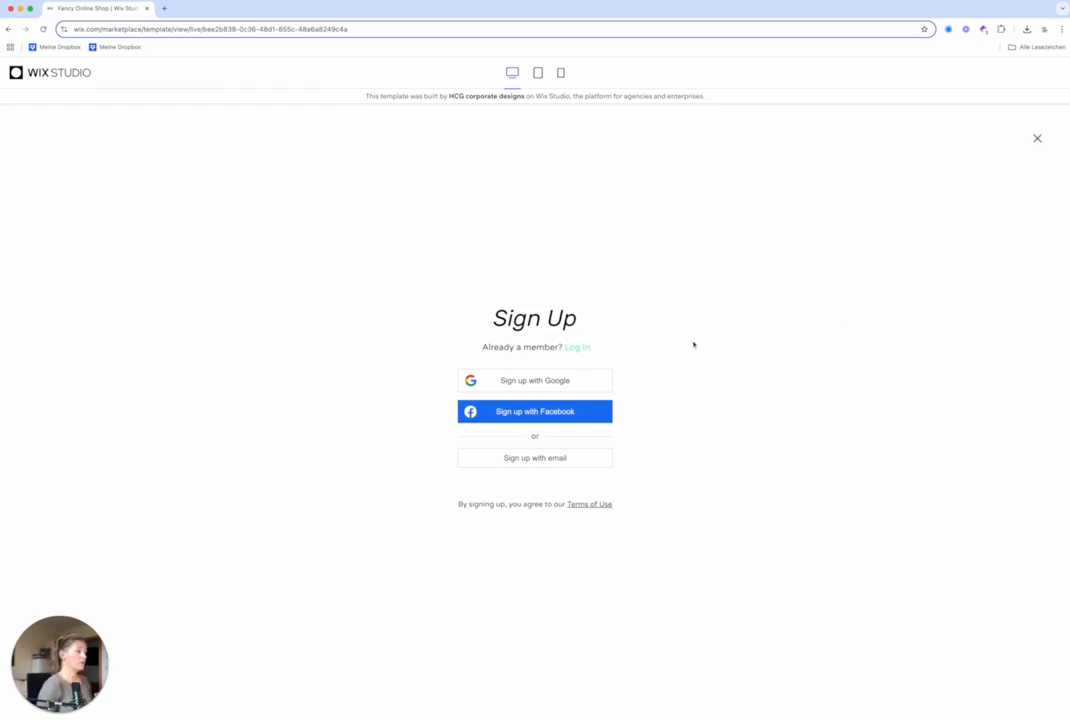
{"action": "mouse_move", "coordinate": [606, 393]}
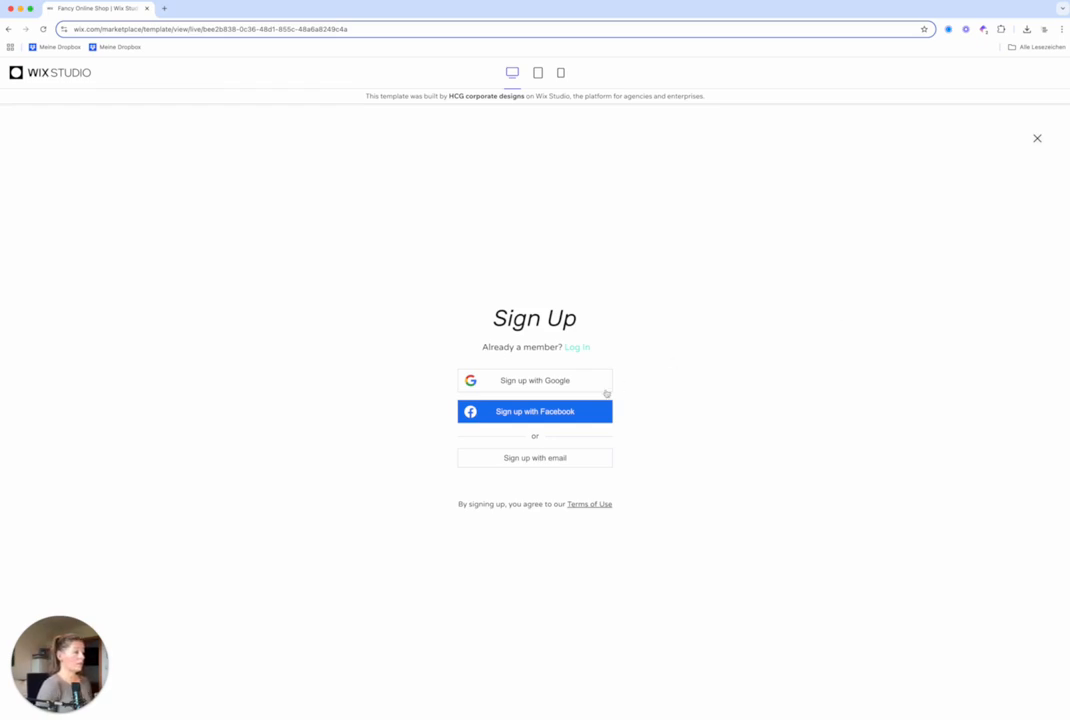
{"action": "mouse_move", "coordinate": [1032, 131]}
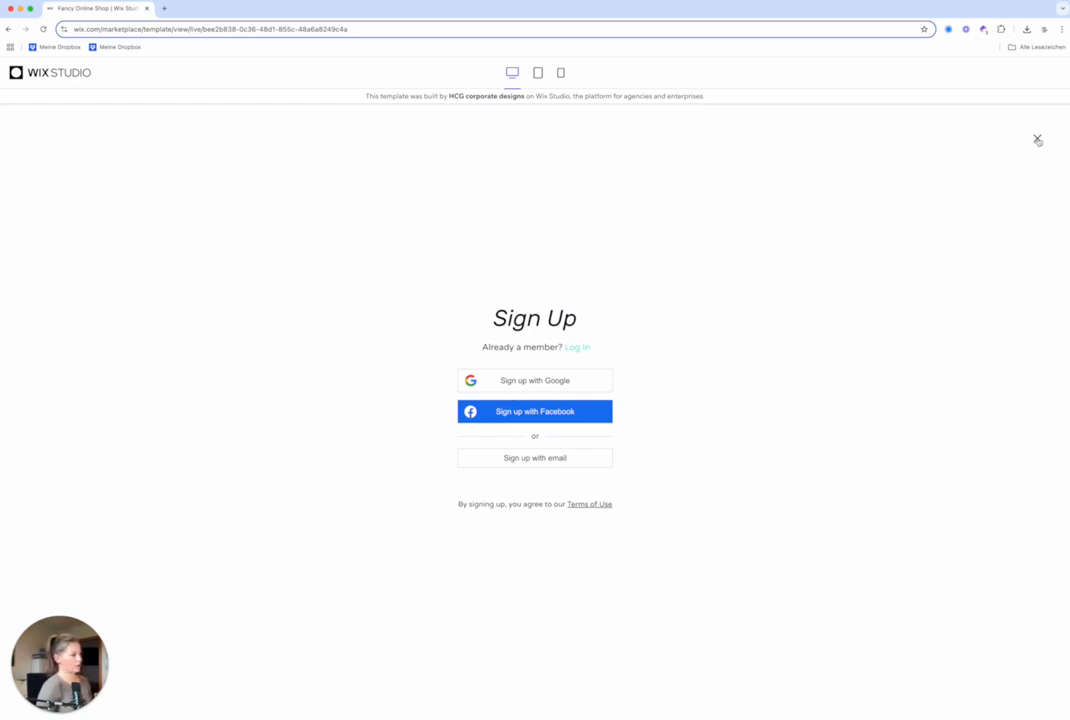
{"action": "left_click", "coordinate": [1037, 138]}
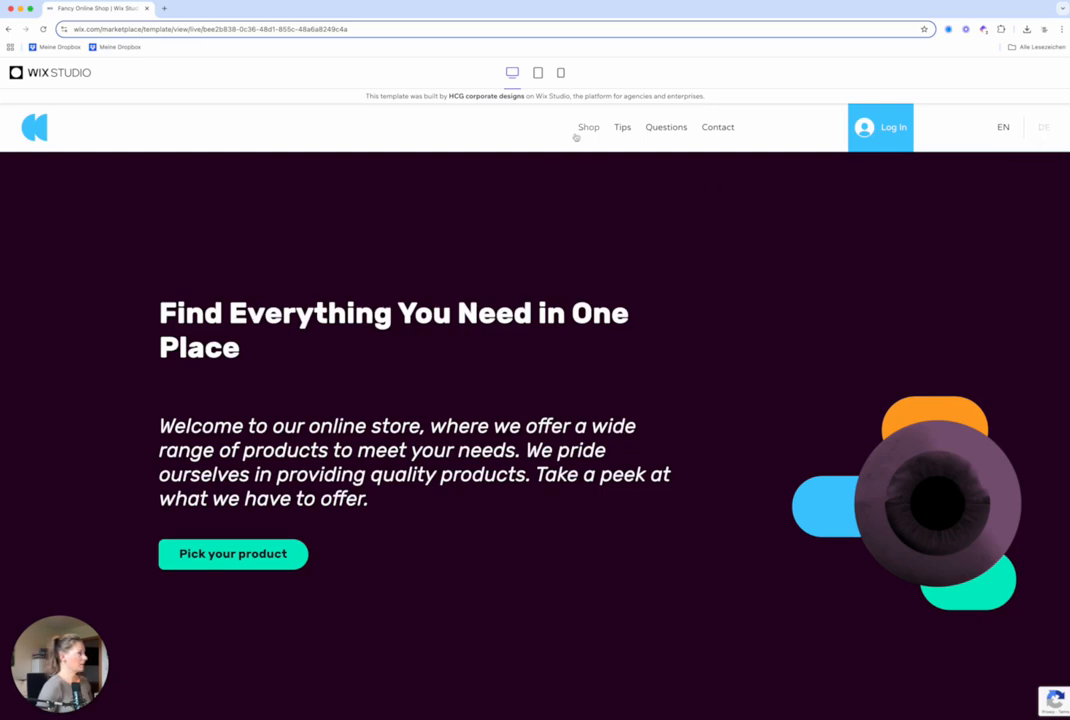
{"action": "left_click", "coordinate": [588, 127]}
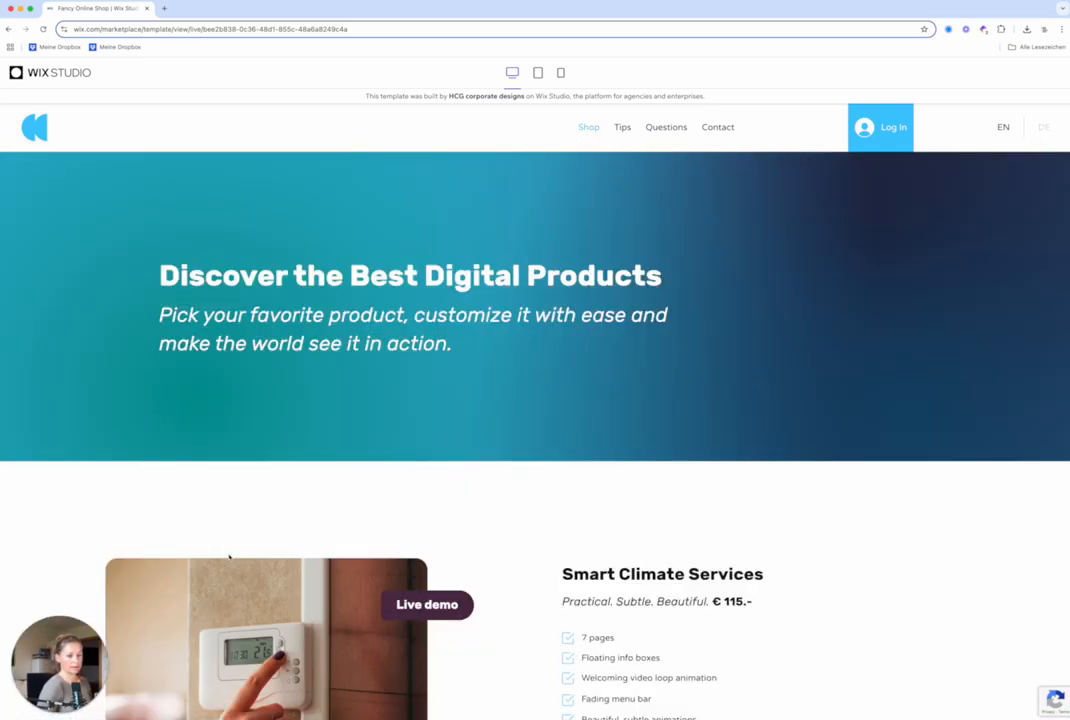
{"action": "scroll", "scroll_direction": "down", "scroll_amount": 3}
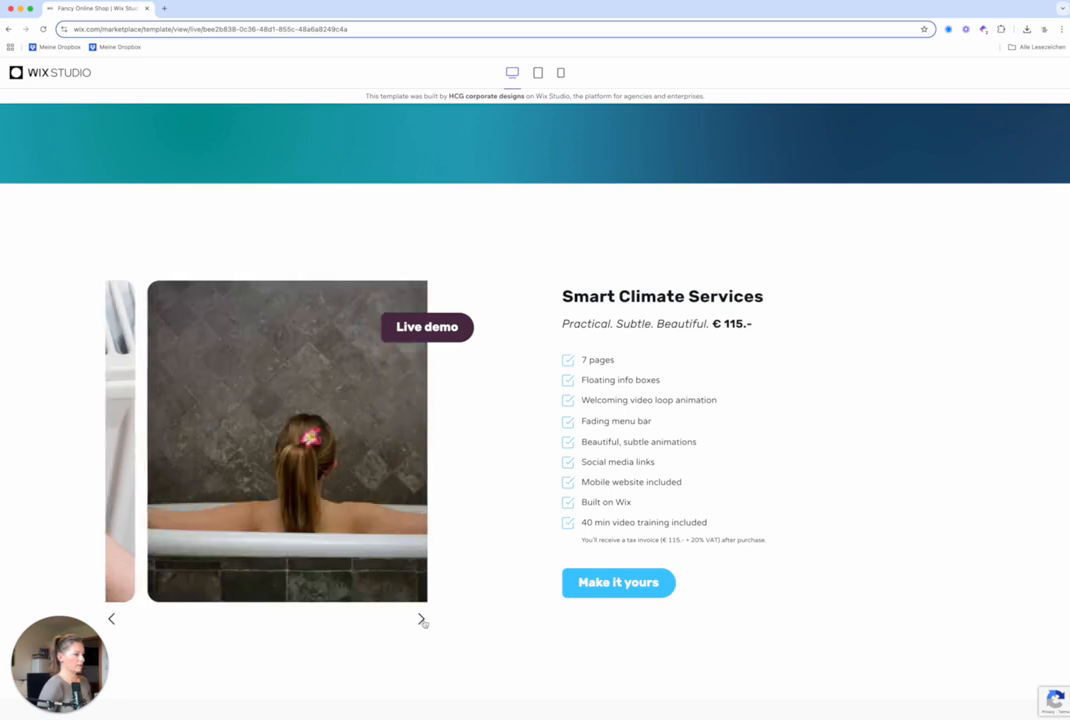
{"action": "left_click", "coordinate": [421, 618]}
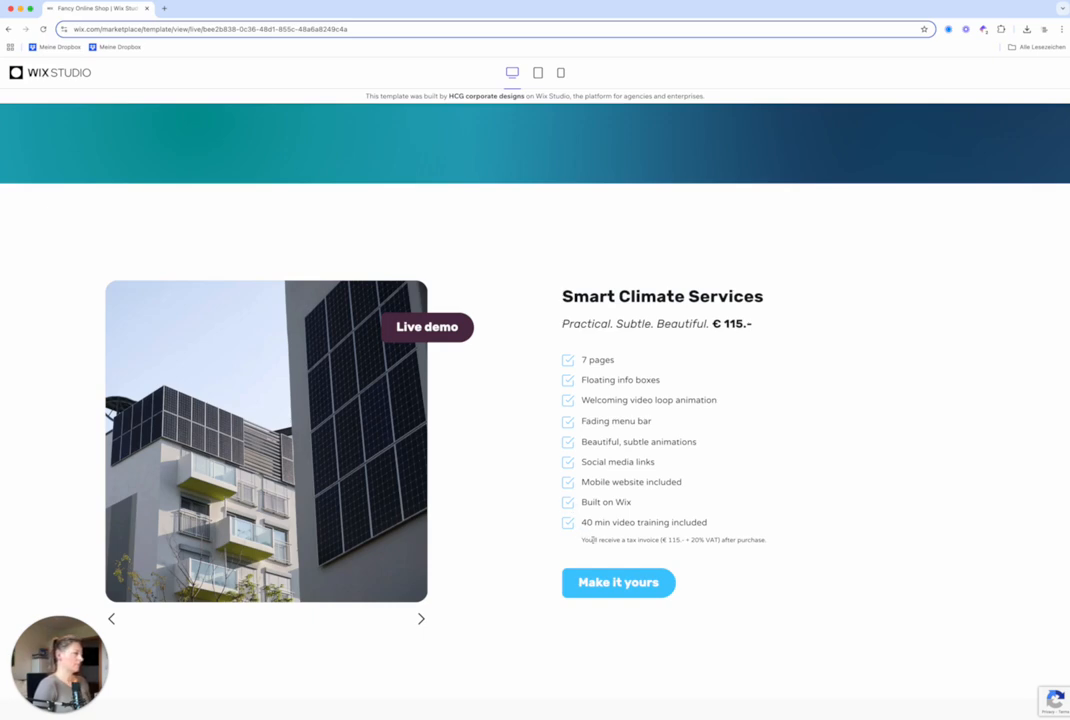
- Scroll to the €295 Prime Interior Designs plan and start its checkout
{"action": "scroll", "scroll_direction": "down", "scroll_amount": 3}
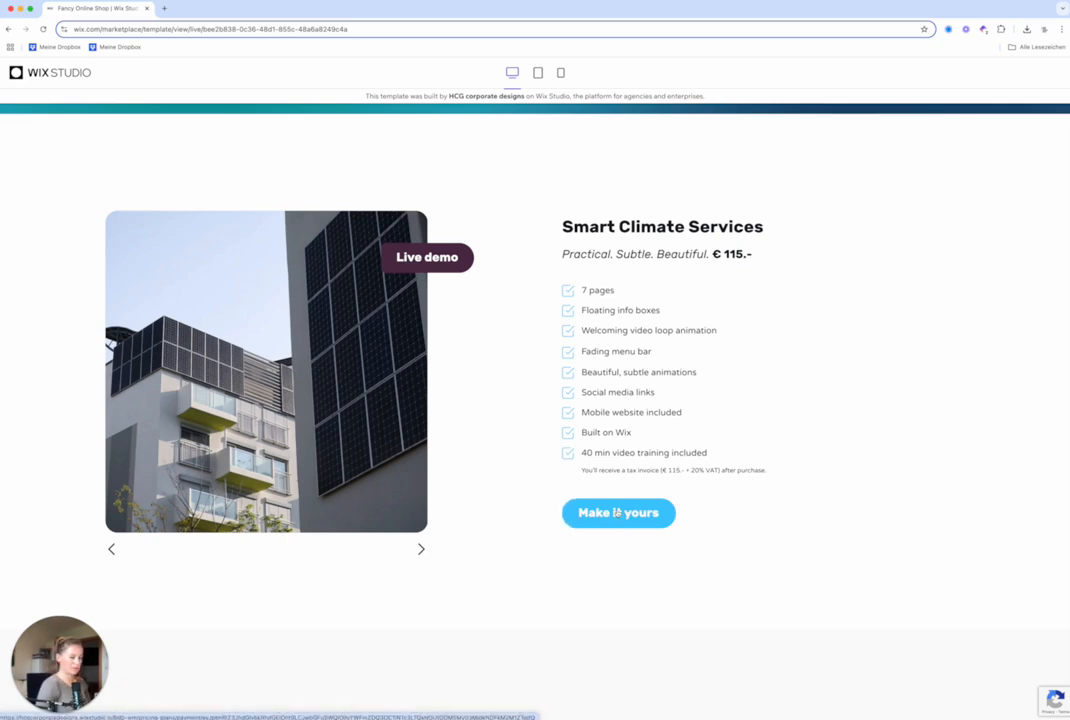
{"action": "scroll", "scroll_direction": "down", "scroll_amount": 3}
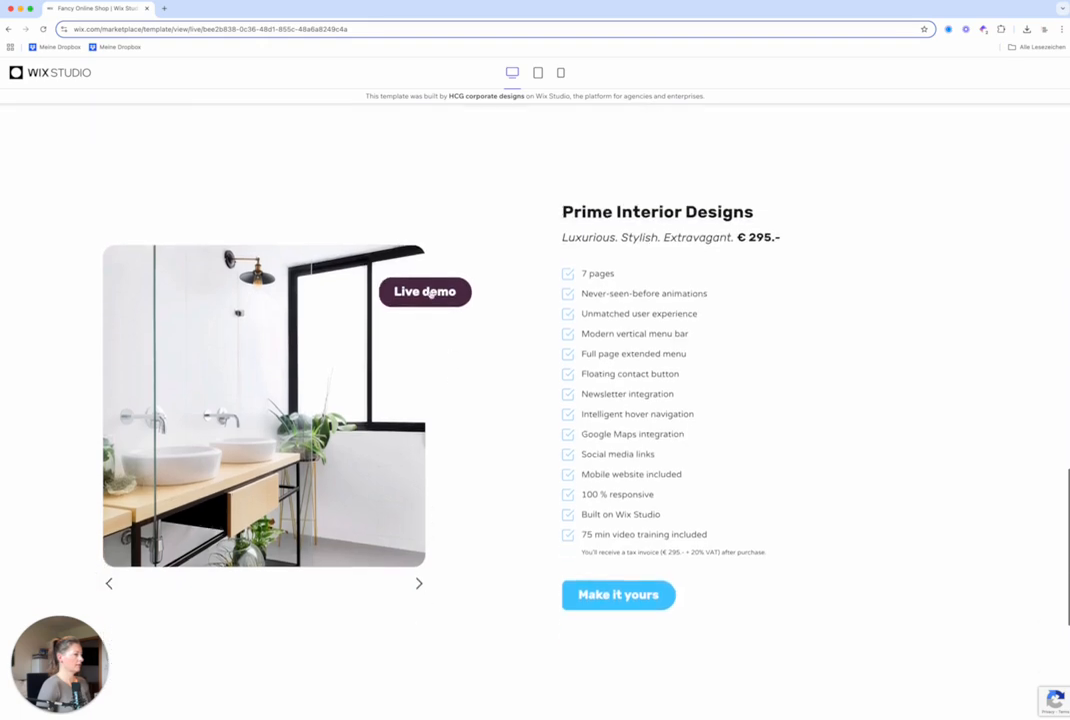
{"action": "scroll", "scroll_direction": "down", "scroll_amount": 3}
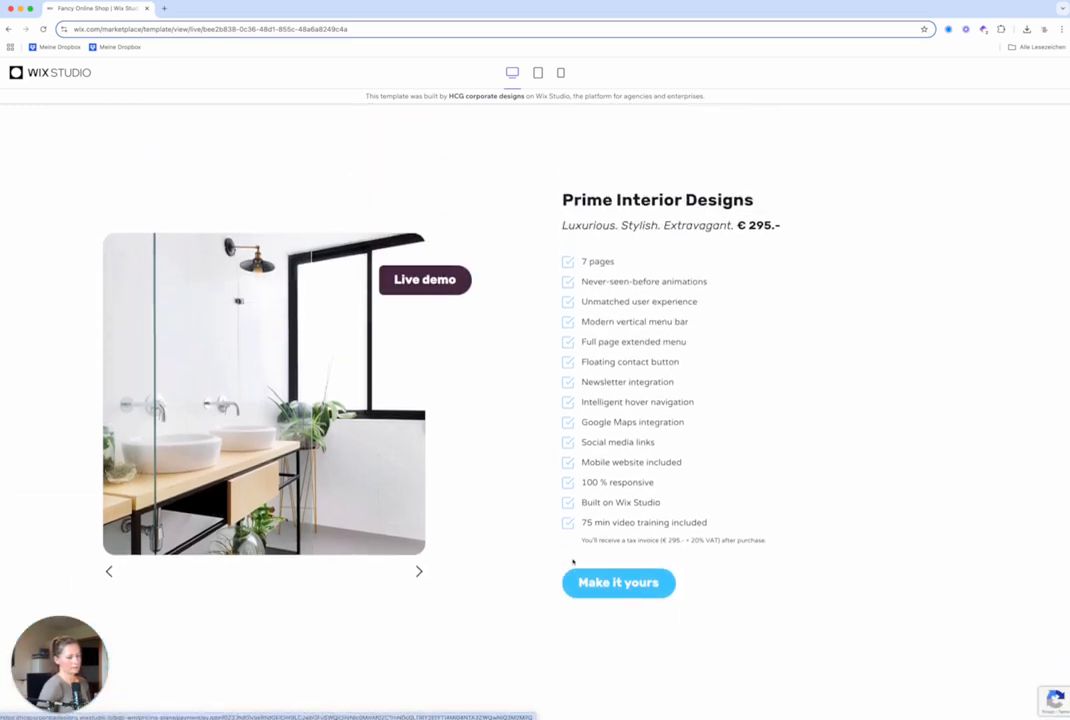
{"action": "left_click", "coordinate": [618, 582]}
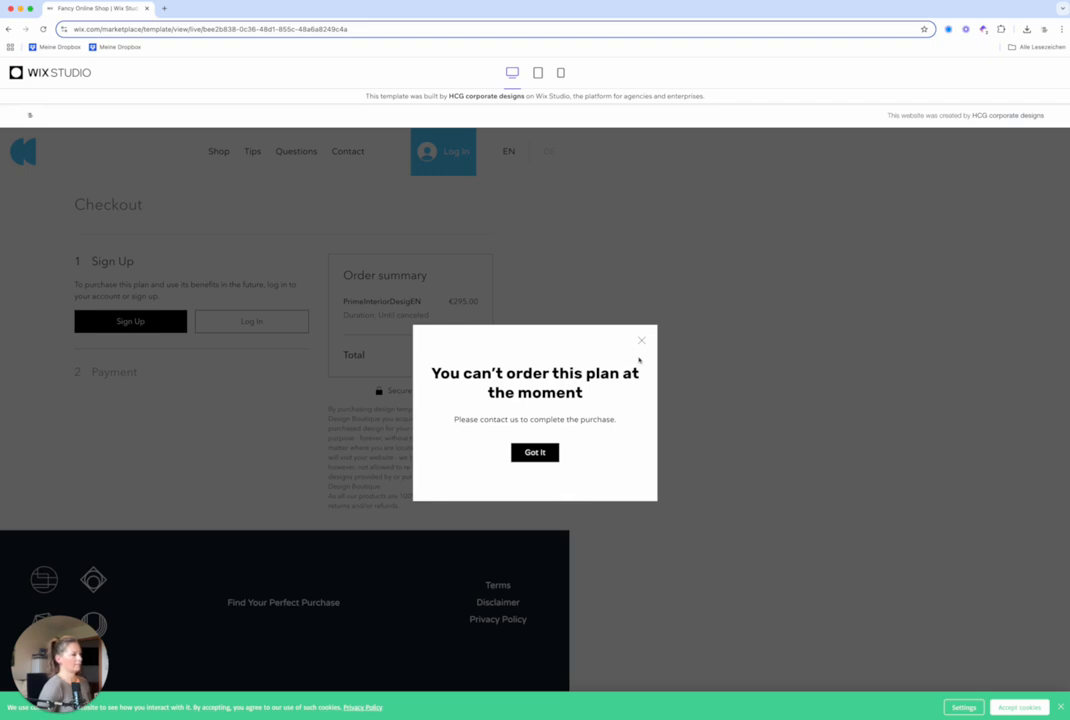
- Dismiss the cannot-order popup and the cookie consent banner
{"action": "left_click", "coordinate": [534, 452]}
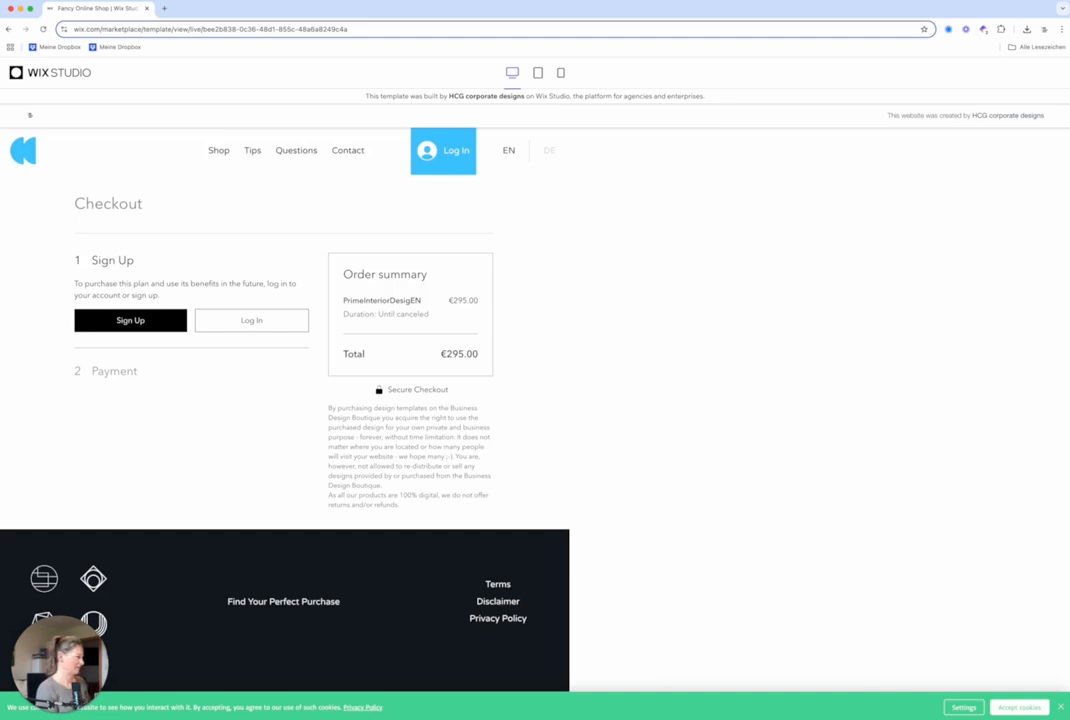
{"action": "left_click", "coordinate": [1019, 707]}
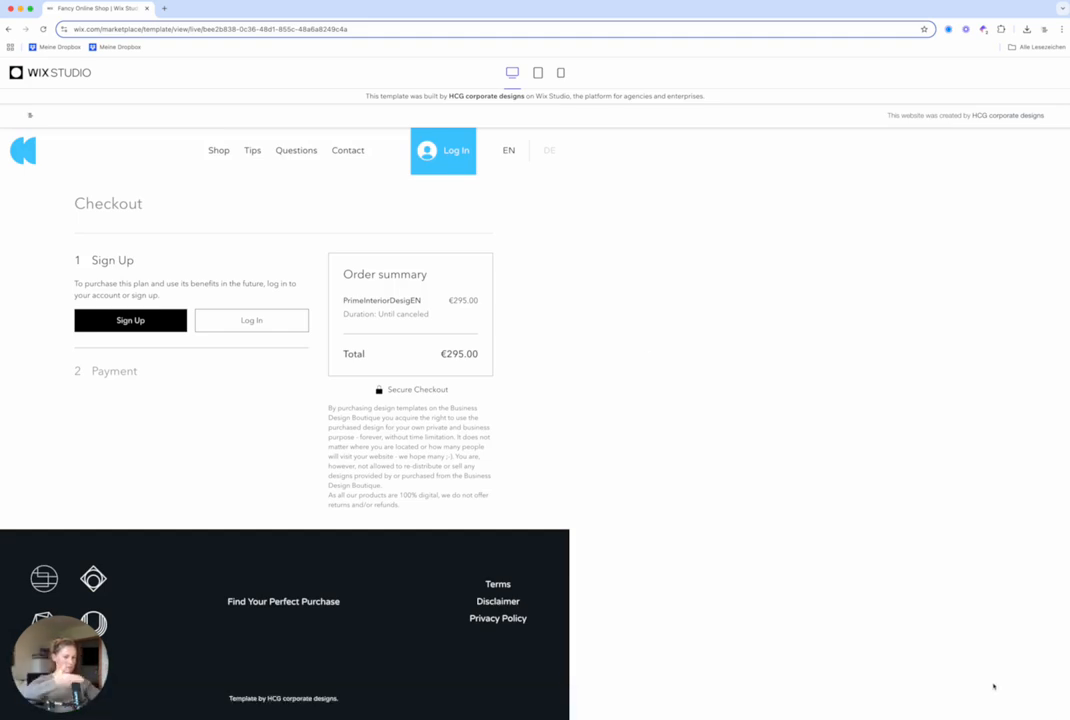
{"action": "mouse_move", "coordinate": [495, 363]}
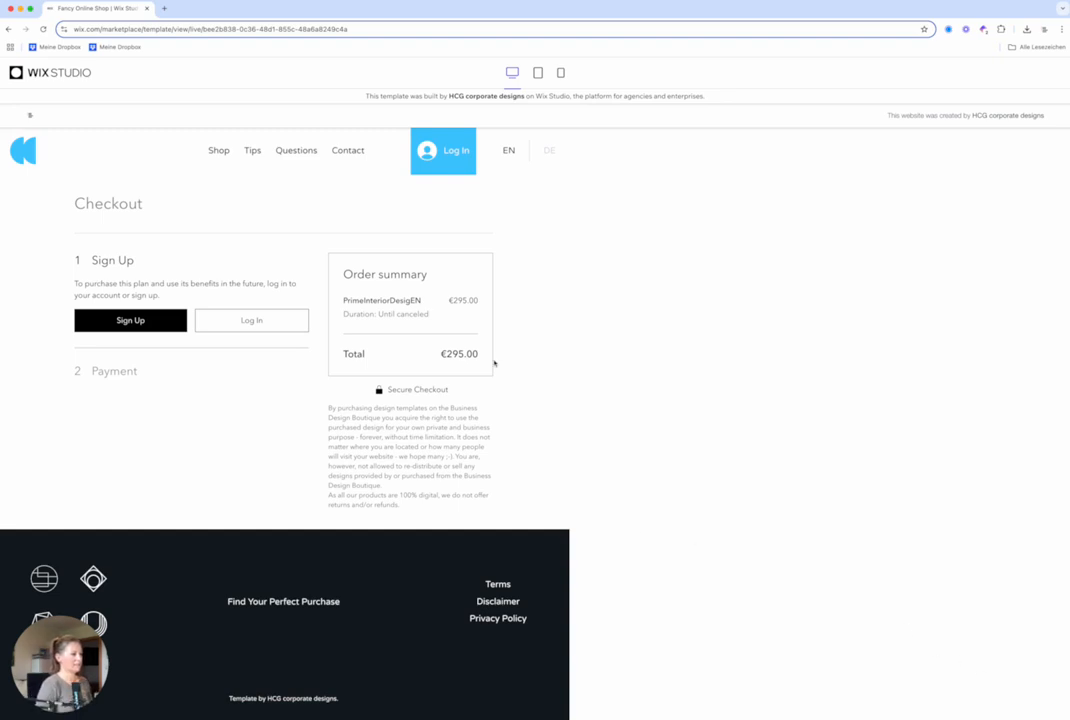
{"action": "mouse_move", "coordinate": [600, 336]}
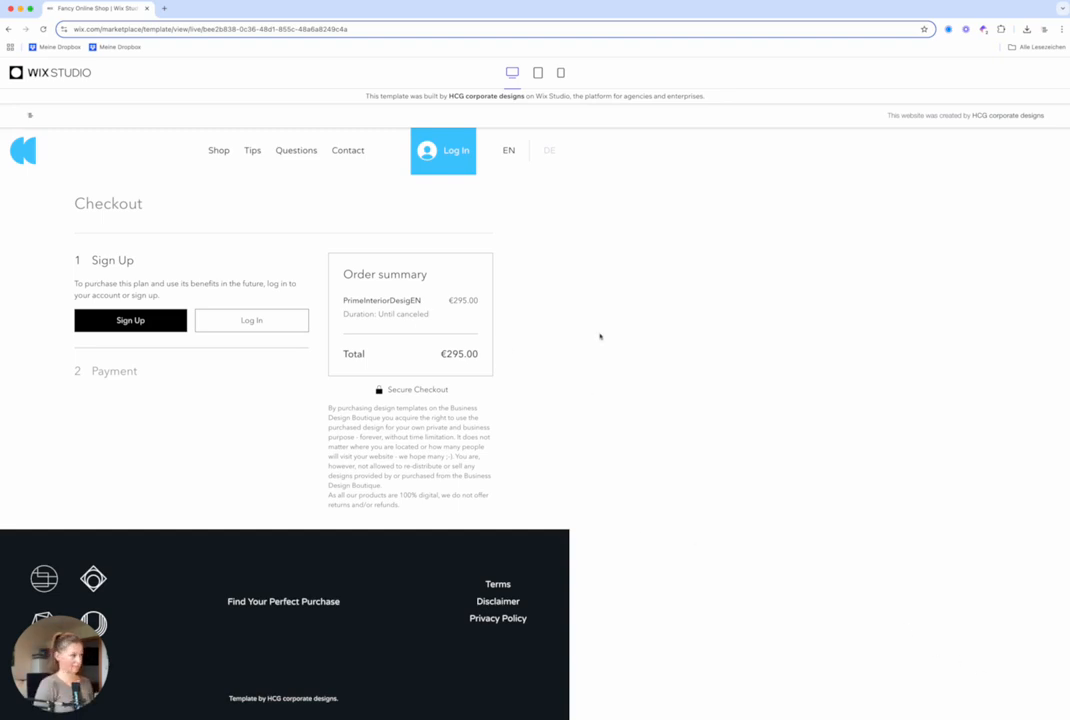
{"action": "mouse_move", "coordinate": [248, 151]}
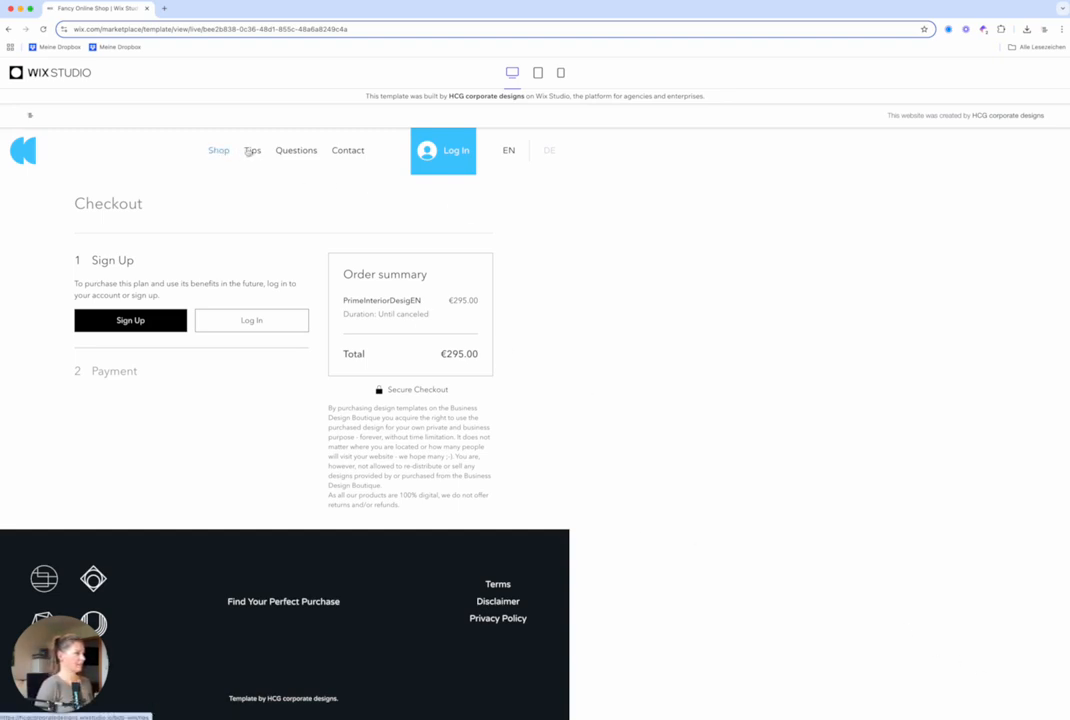
- Open the Tips page and scroll through its six design tip cards
{"action": "left_click", "coordinate": [252, 150]}
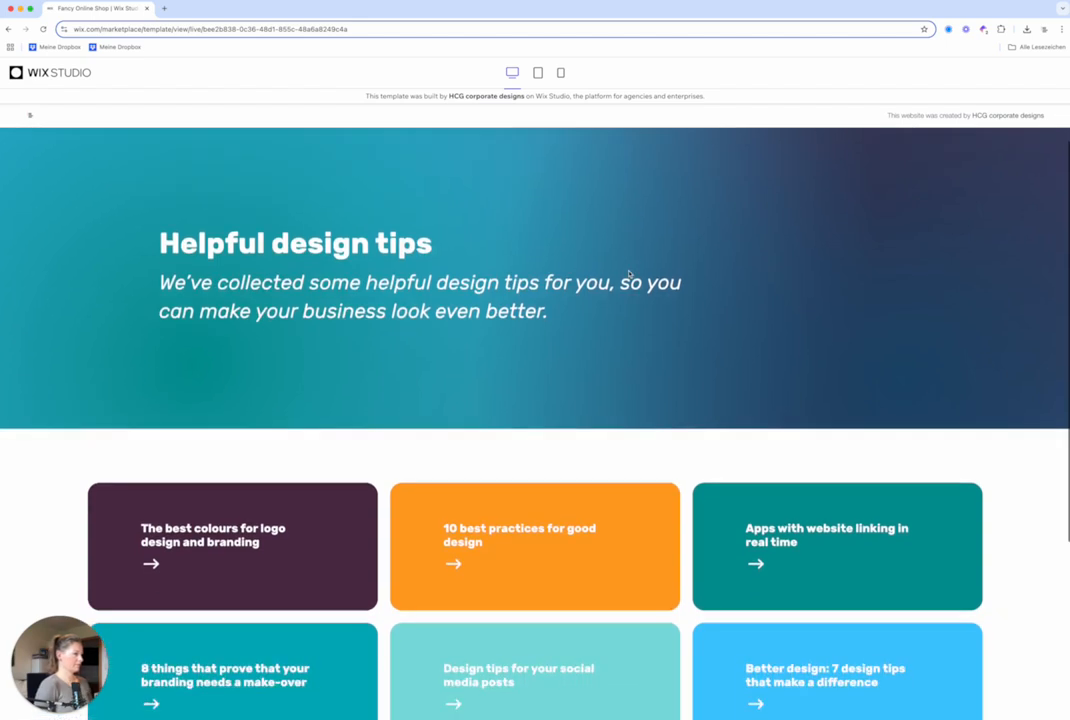
{"action": "scroll", "scroll_direction": "down", "scroll_amount": 3}
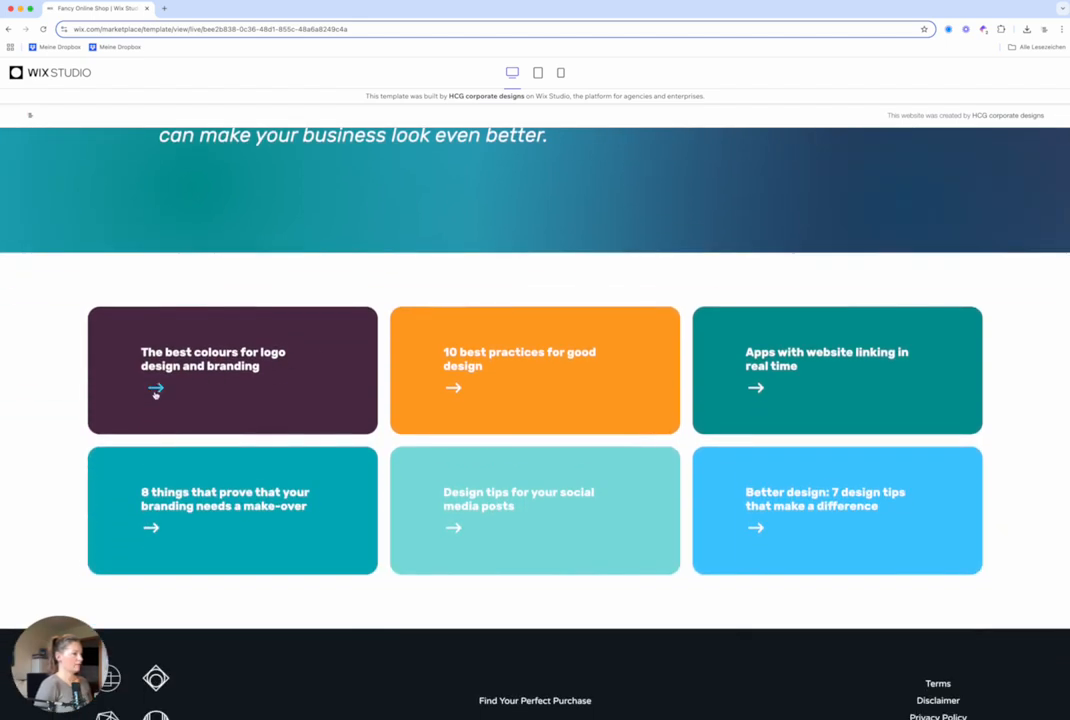
{"action": "mouse_move", "coordinate": [762, 398]}
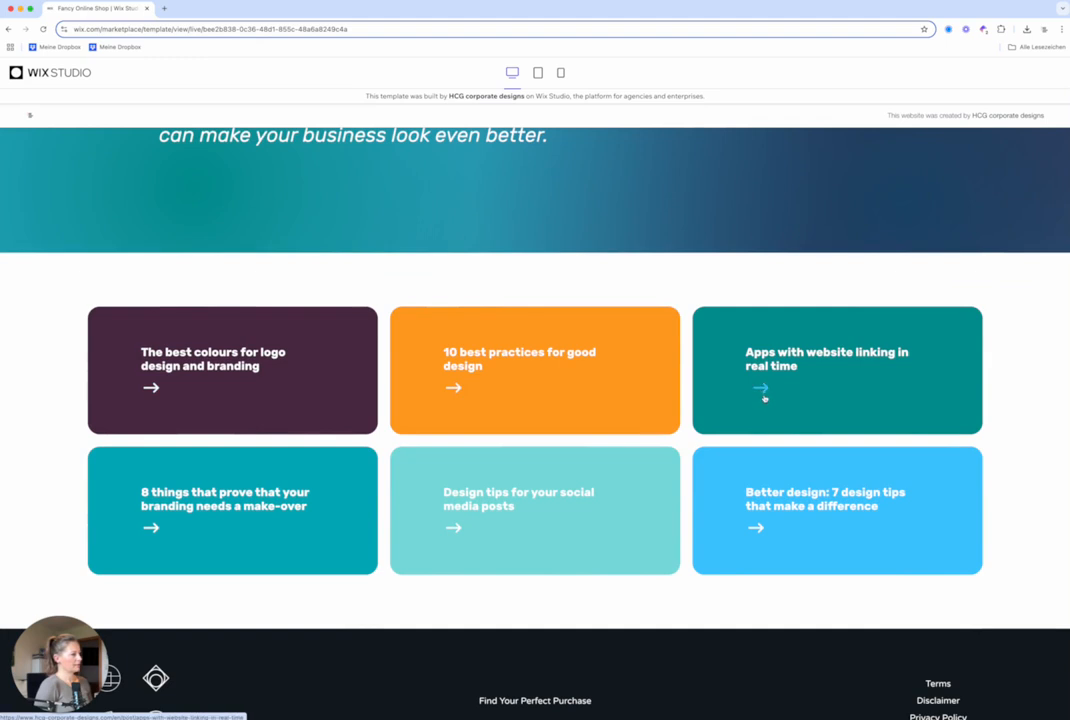
{"action": "mouse_move", "coordinate": [218, 530]}
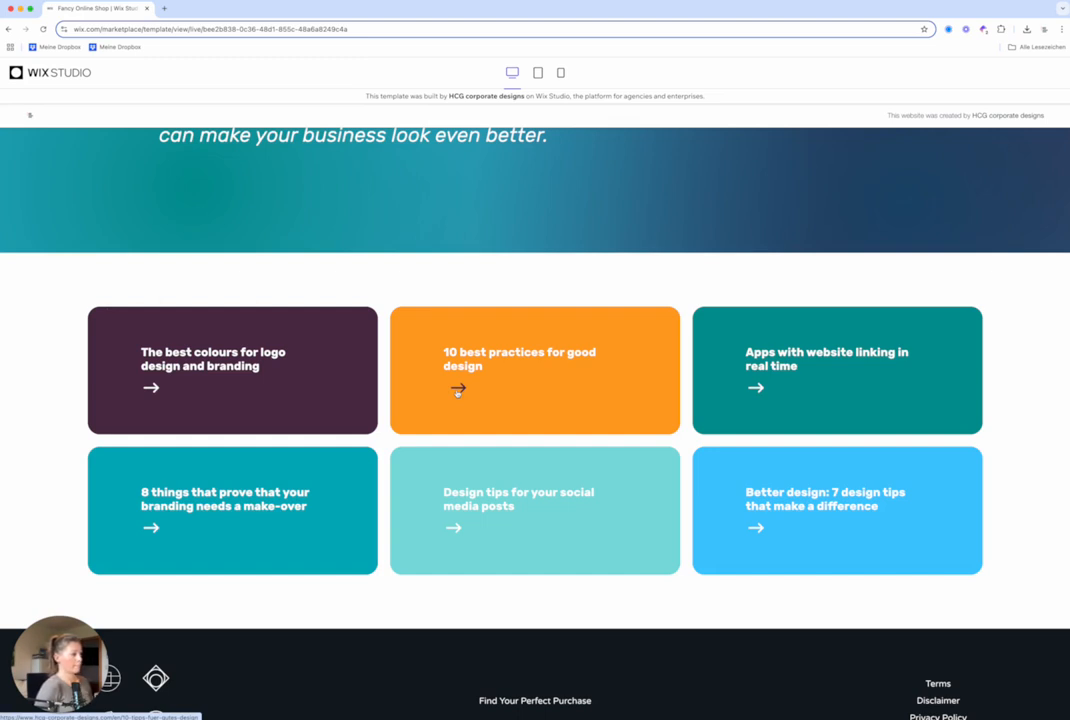
{"action": "mouse_move", "coordinate": [760, 390]}
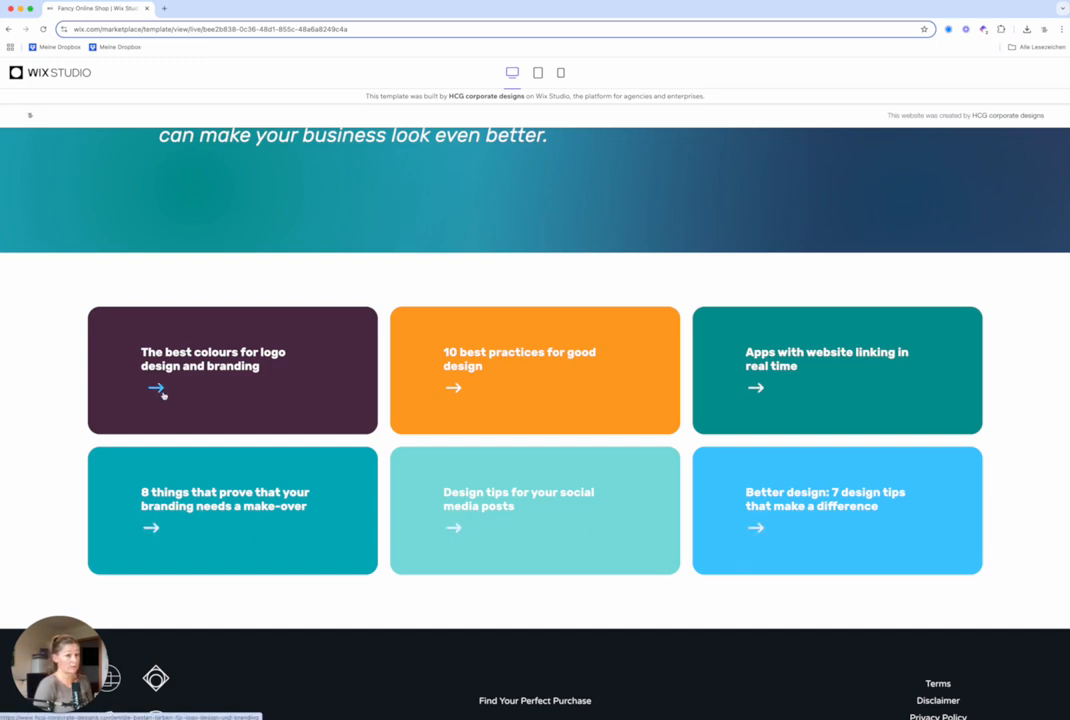
{"action": "scroll", "scroll_direction": "up", "scroll_amount": 3}
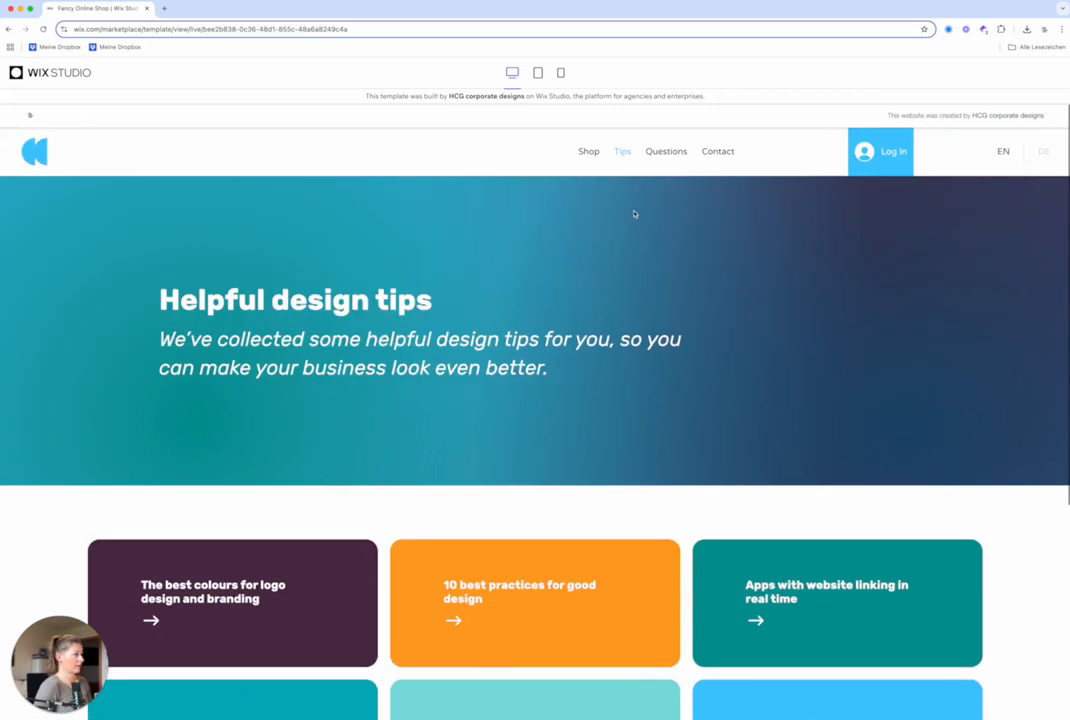
- Open the Questions page and expand Question 2 and another FAQ answer
{"action": "left_click", "coordinate": [666, 151]}
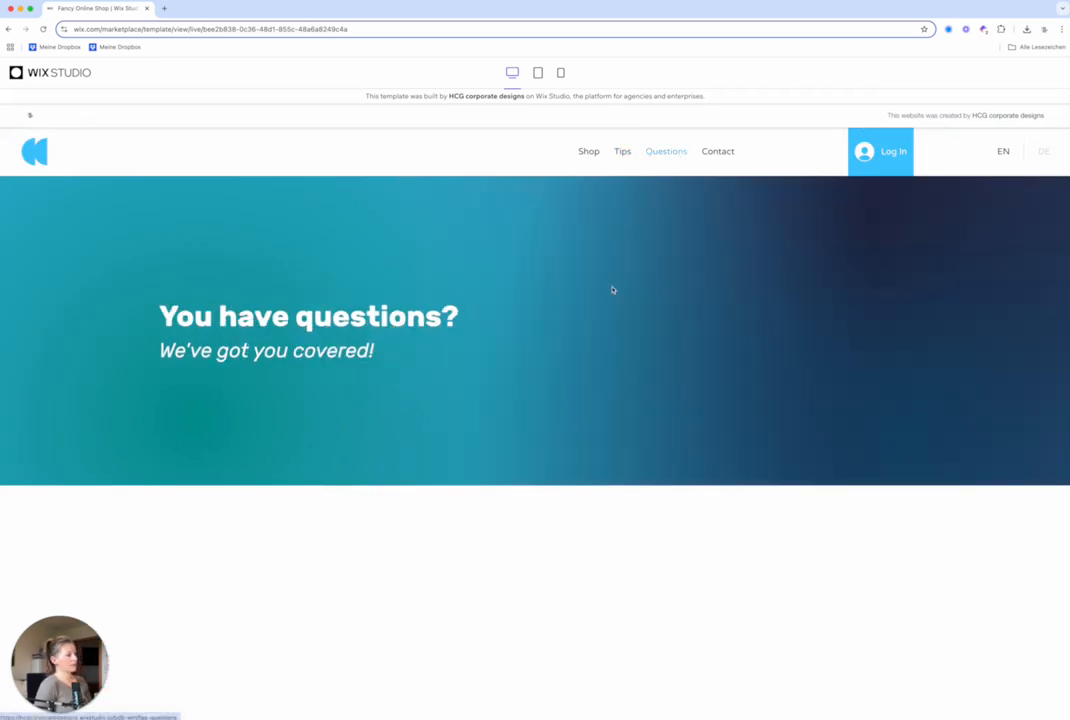
{"action": "scroll", "scroll_direction": "down", "scroll_amount": 3}
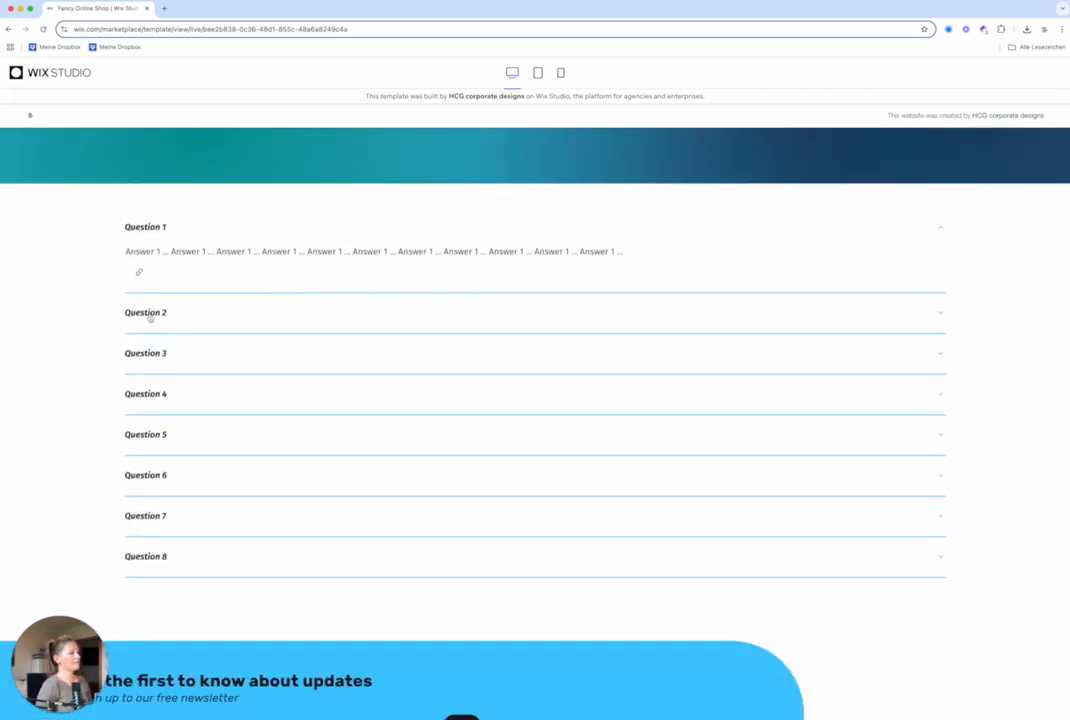
{"action": "left_click", "coordinate": [145, 312]}
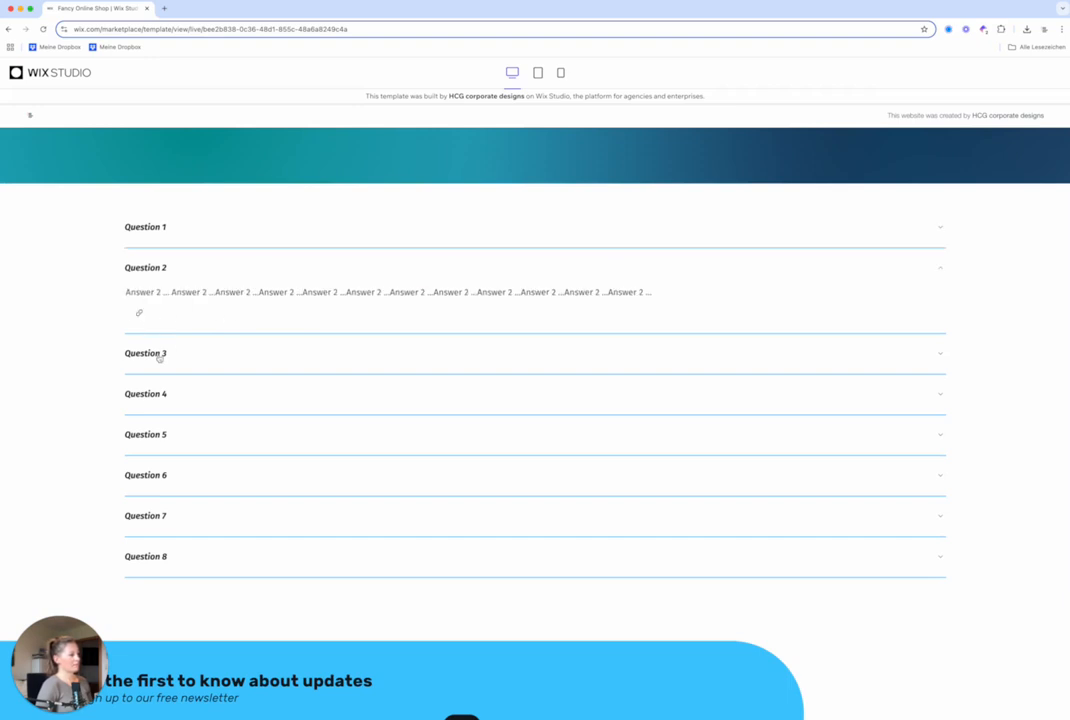
{"action": "left_click", "coordinate": [145, 353]}
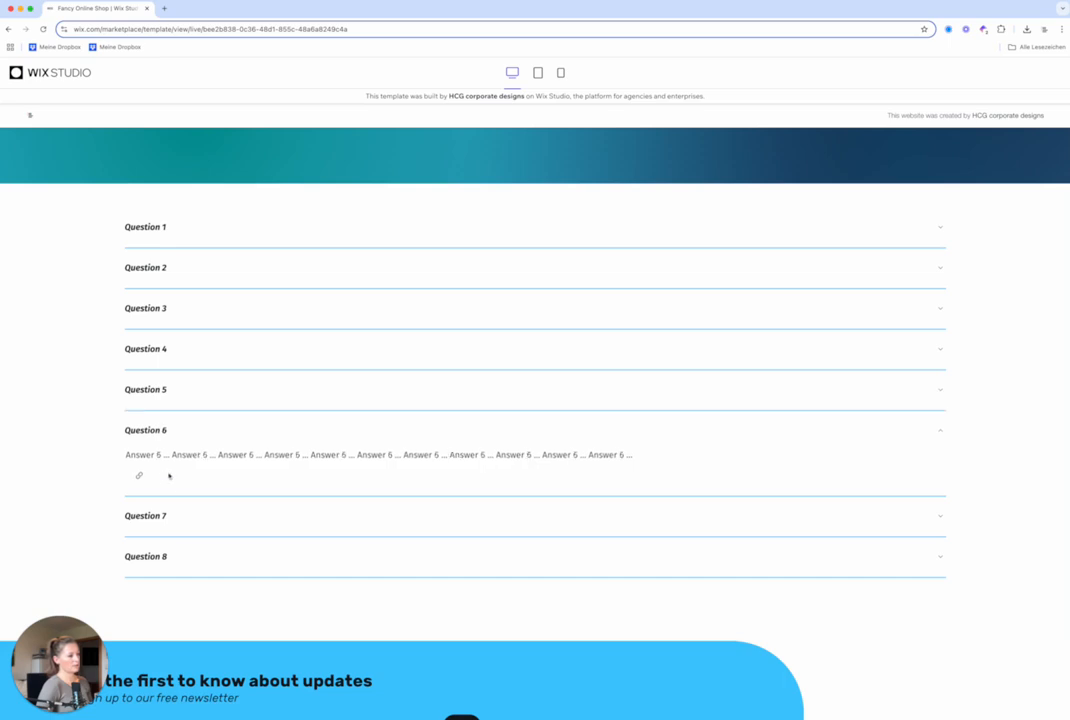
{"action": "scroll", "scroll_direction": "down", "scroll_amount": 3}
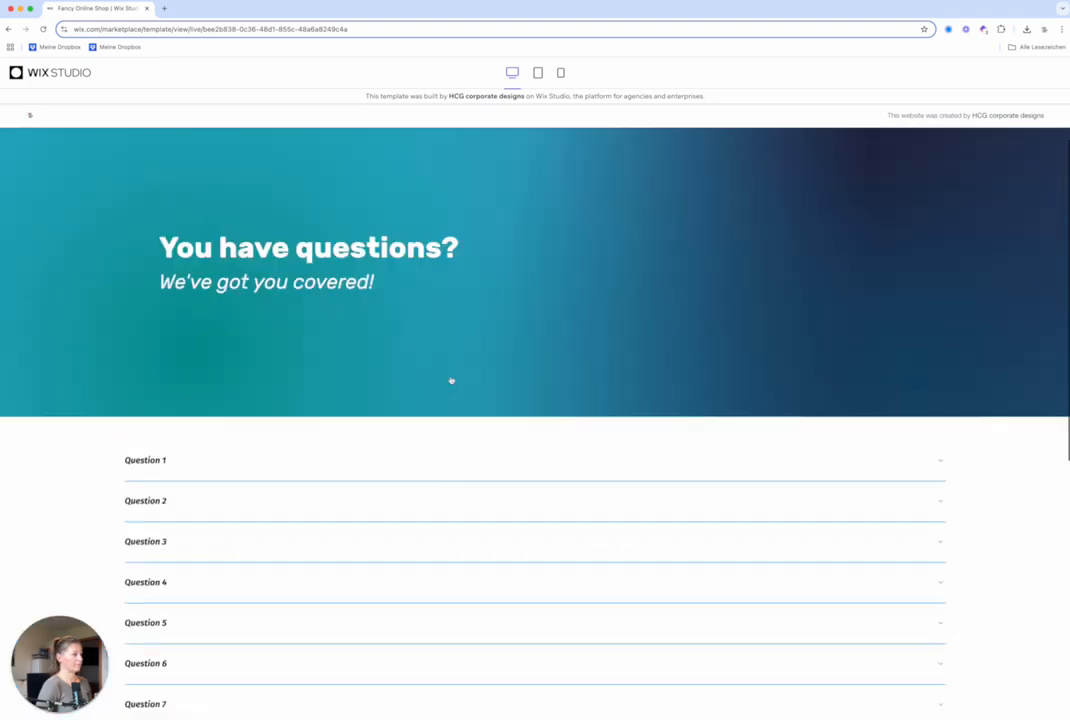
- Open the Get in touch page, then scroll home to the Sophisticated design section
{"action": "left_click", "coordinate": [715, 151]}
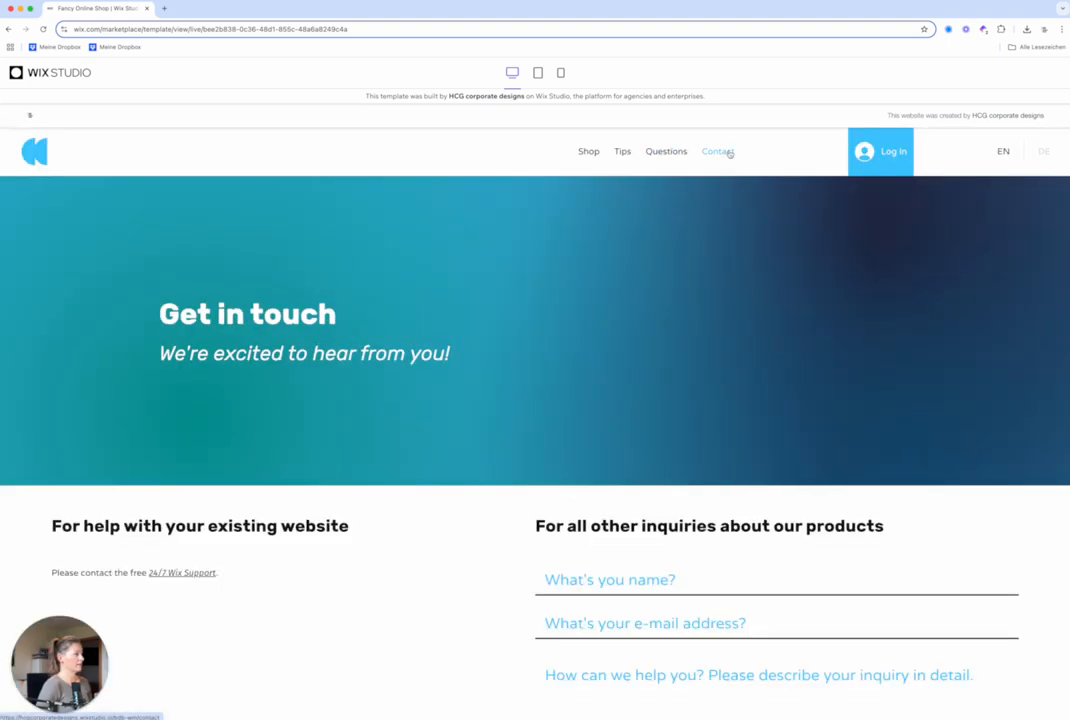
{"action": "scroll", "scroll_direction": "down", "scroll_amount": 3}
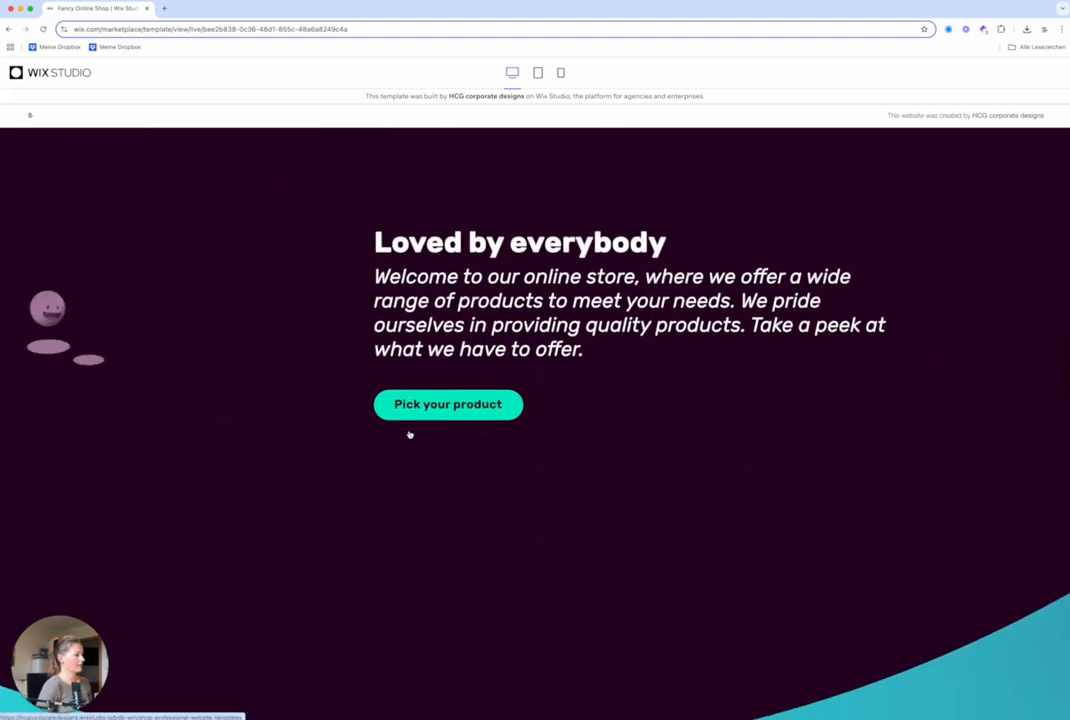
{"action": "scroll", "scroll_direction": "down", "scroll_amount": 3}
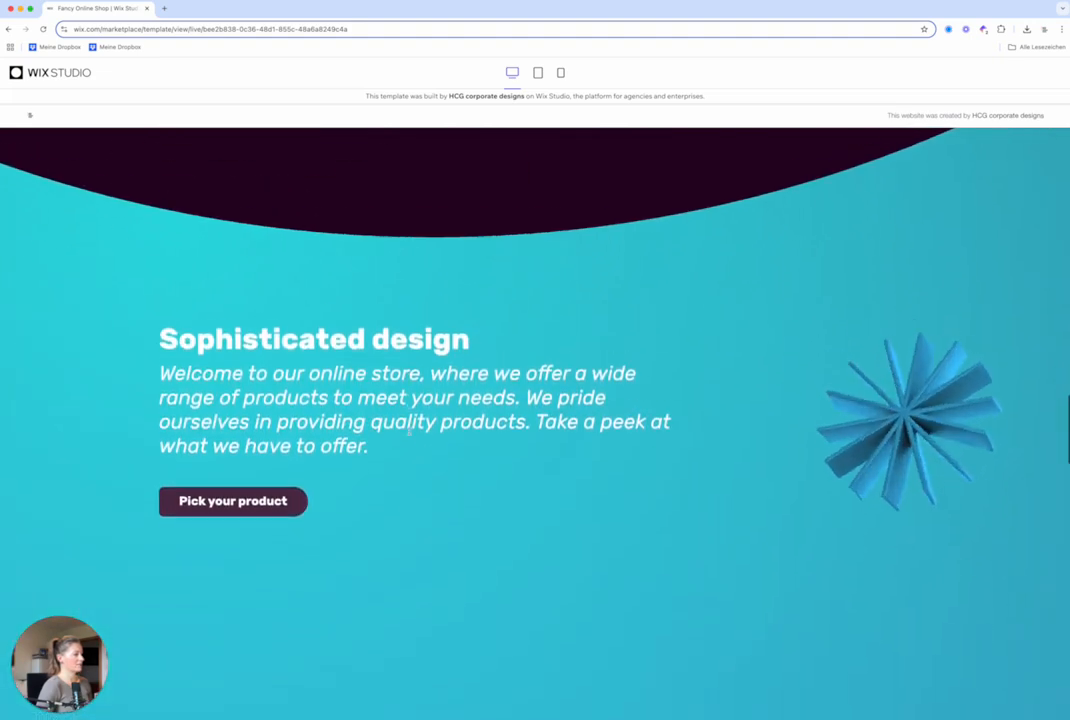